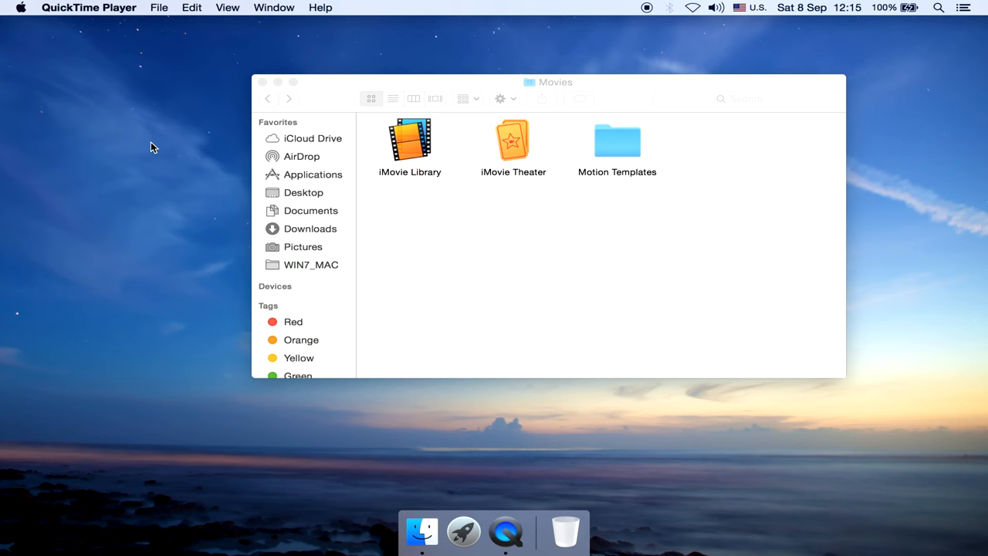
{"action": "mouse_move", "coordinate": [301, 131]}
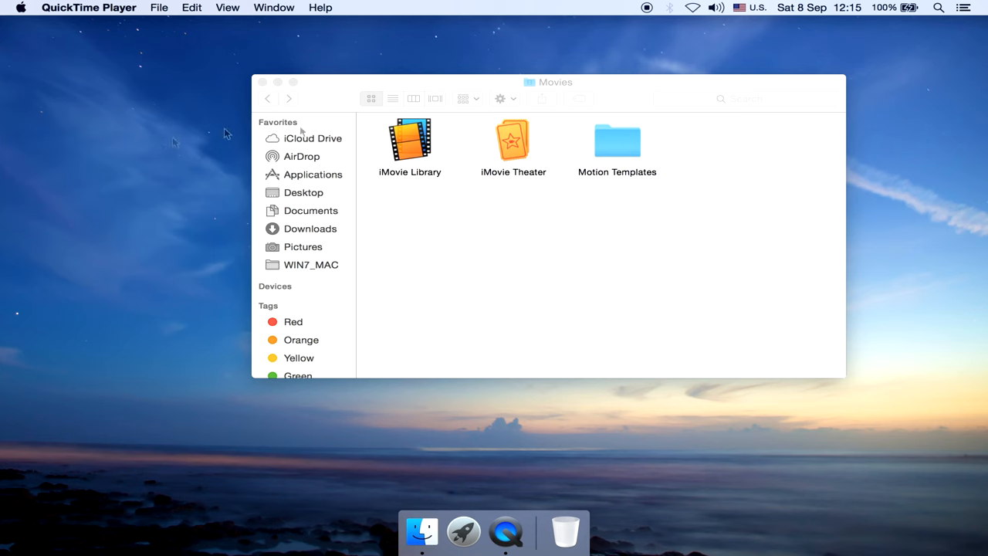
Confirm in Column view that the Movies iMovie Library is 10 GB, then close the window.
{"action": "left_click", "coordinate": [410, 140]}
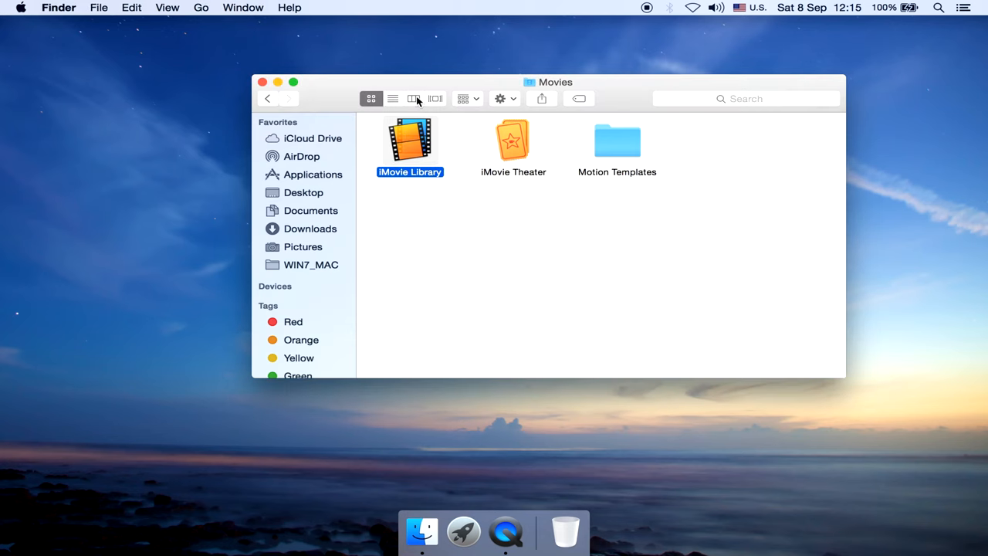
{"action": "left_click", "coordinate": [413, 98]}
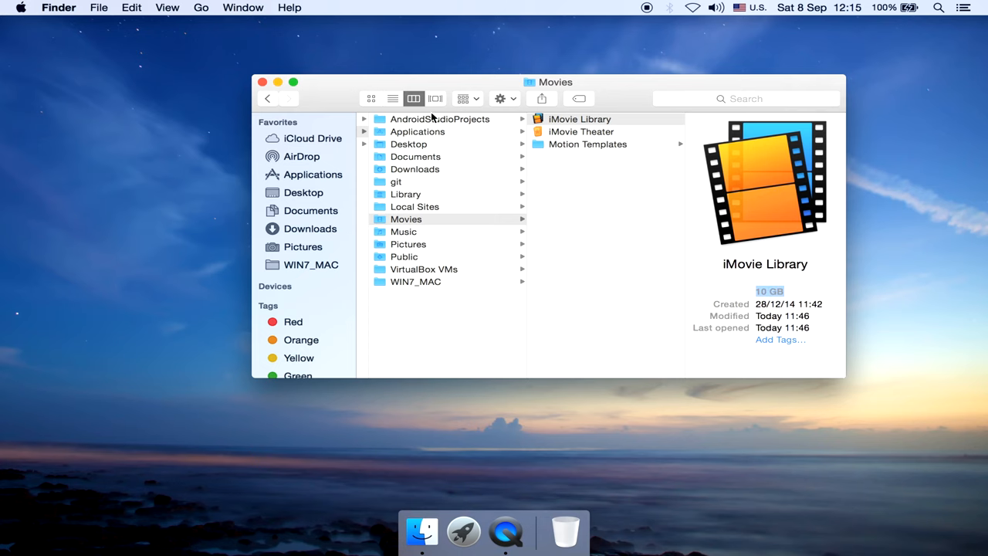
{"action": "left_click", "coordinate": [262, 82]}
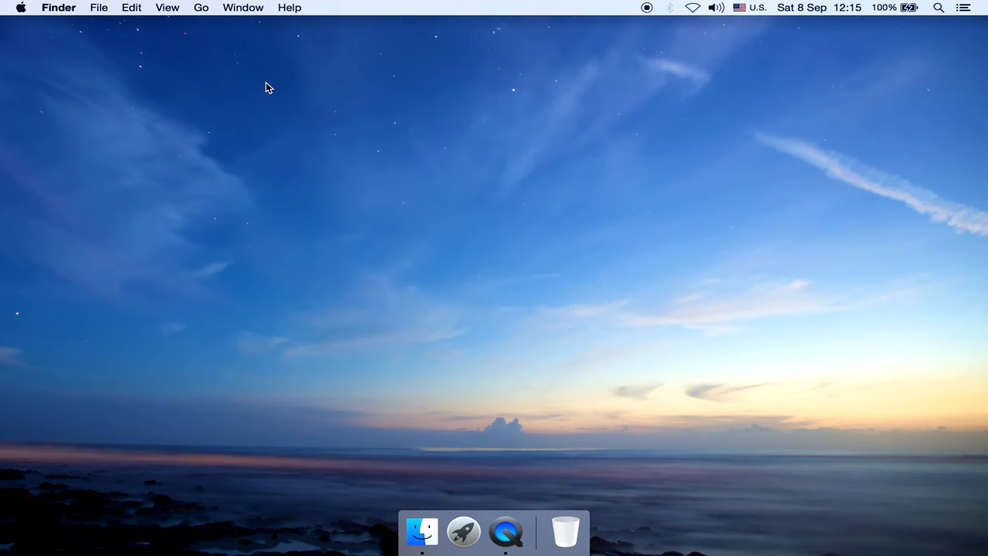
Open a new Finder window on the home folder in Icon view and select Movies.
{"action": "left_click", "coordinate": [421, 531]}
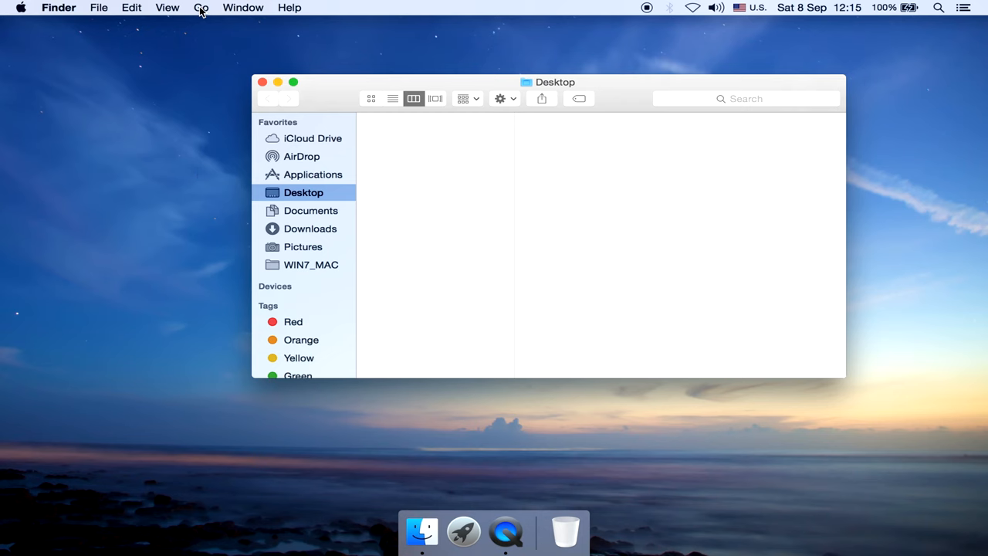
{"action": "left_click", "coordinate": [201, 7]}
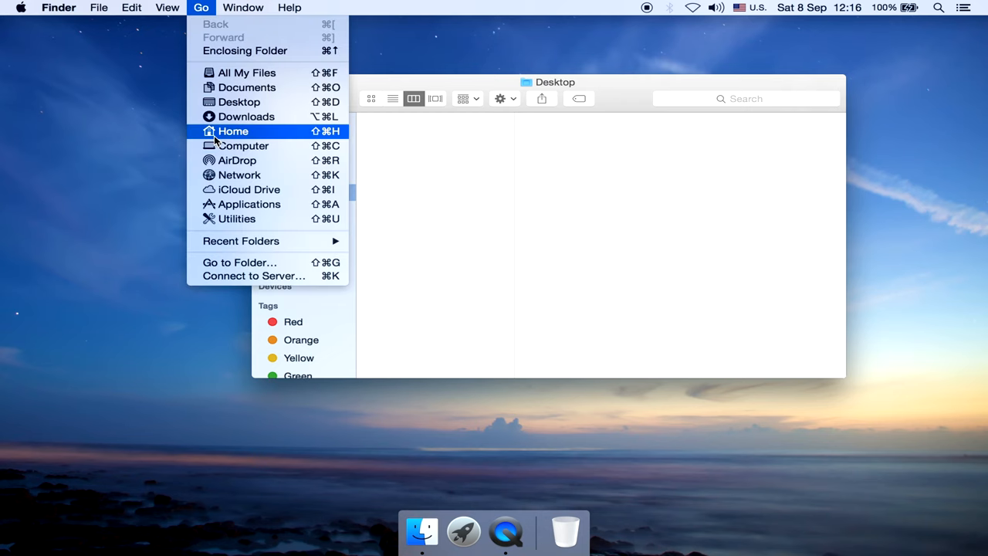
{"action": "mouse_move", "coordinate": [258, 135]}
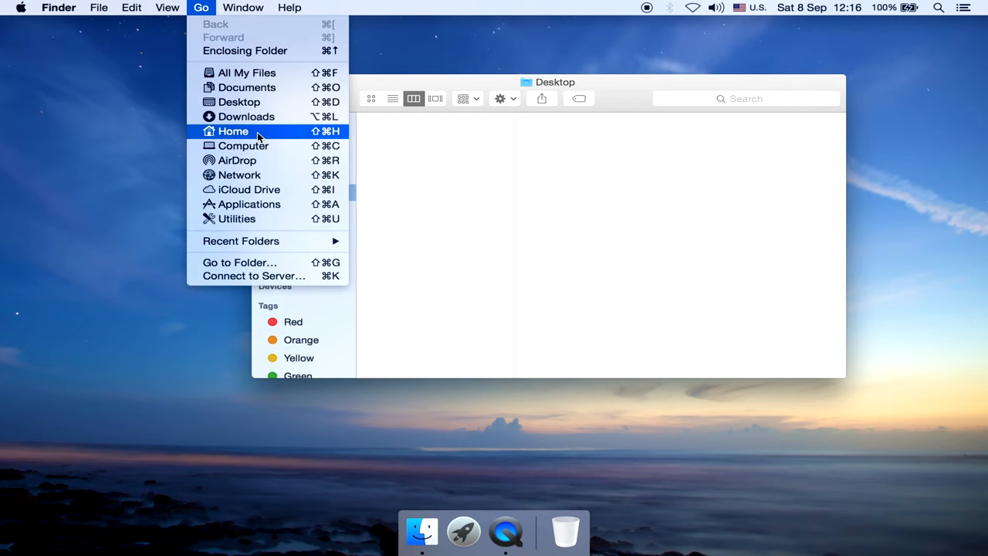
{"action": "left_click", "coordinate": [244, 145]}
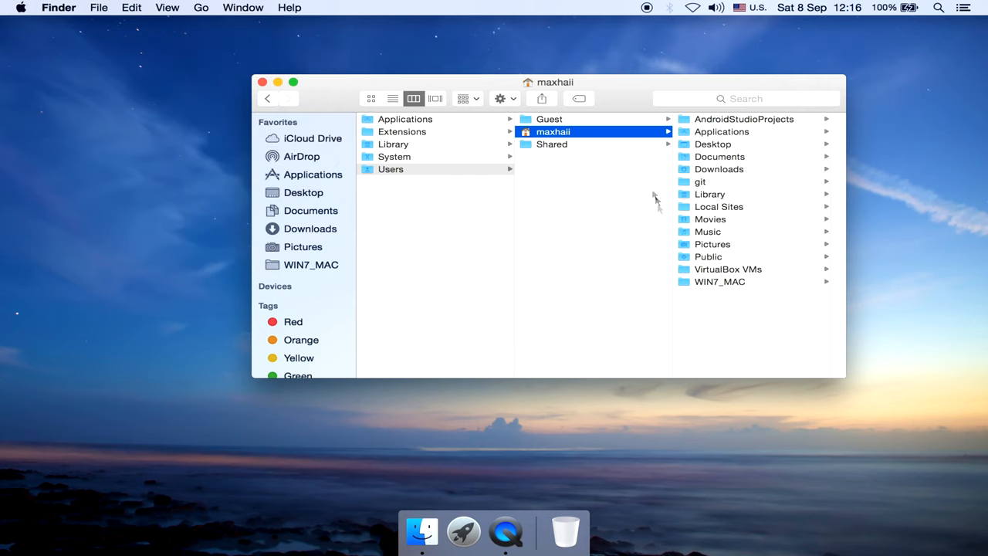
{"action": "left_click", "coordinate": [370, 98]}
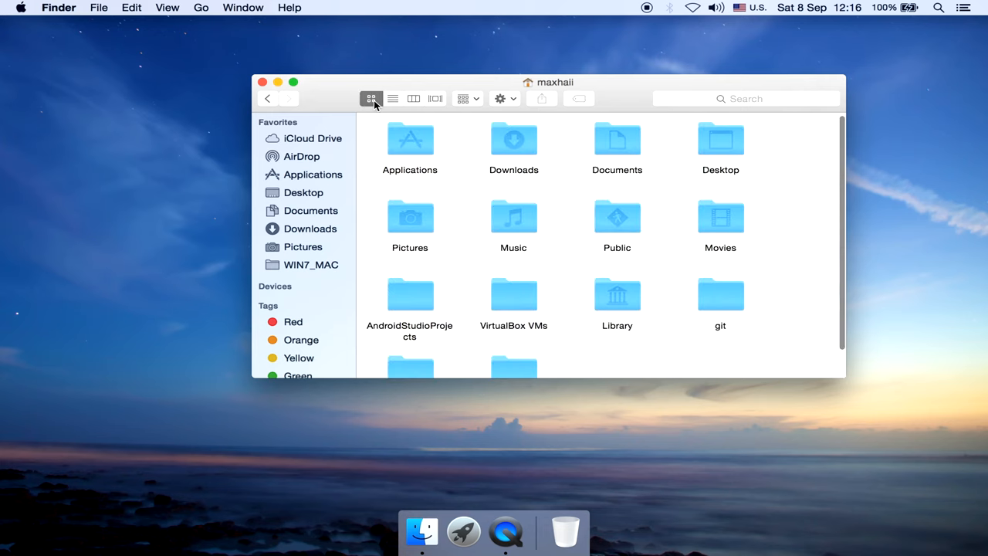
{"action": "left_click", "coordinate": [392, 98]}
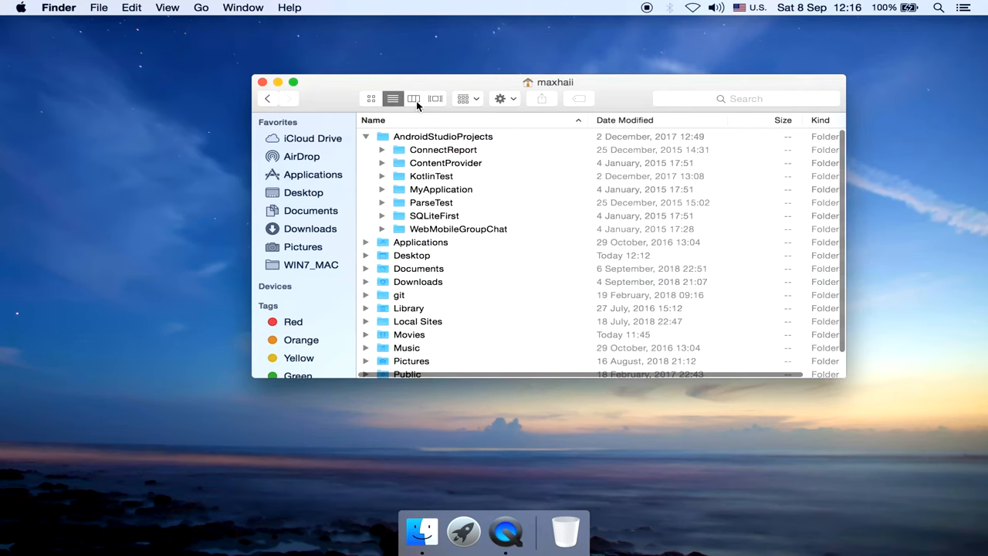
{"action": "left_click", "coordinate": [370, 98]}
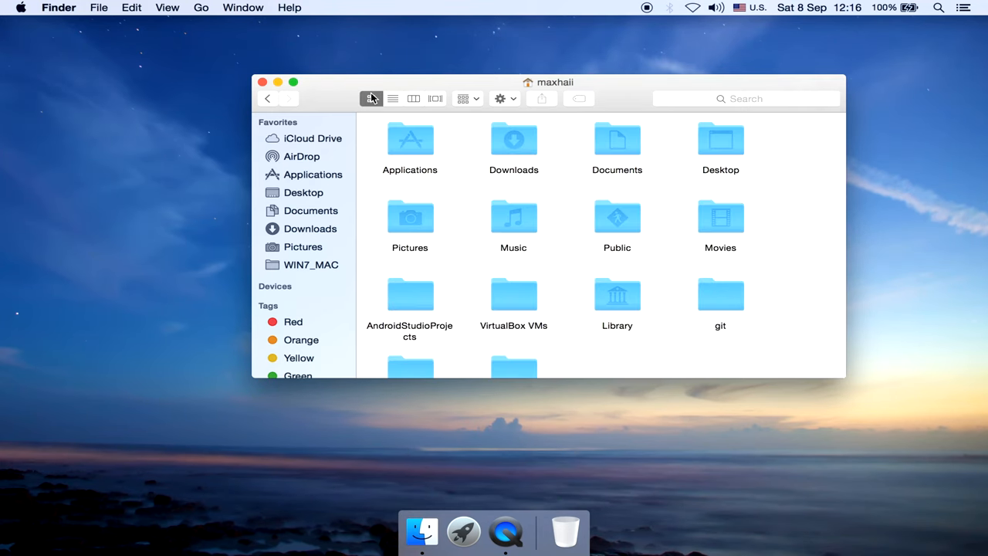
{"action": "left_click", "coordinate": [720, 216]}
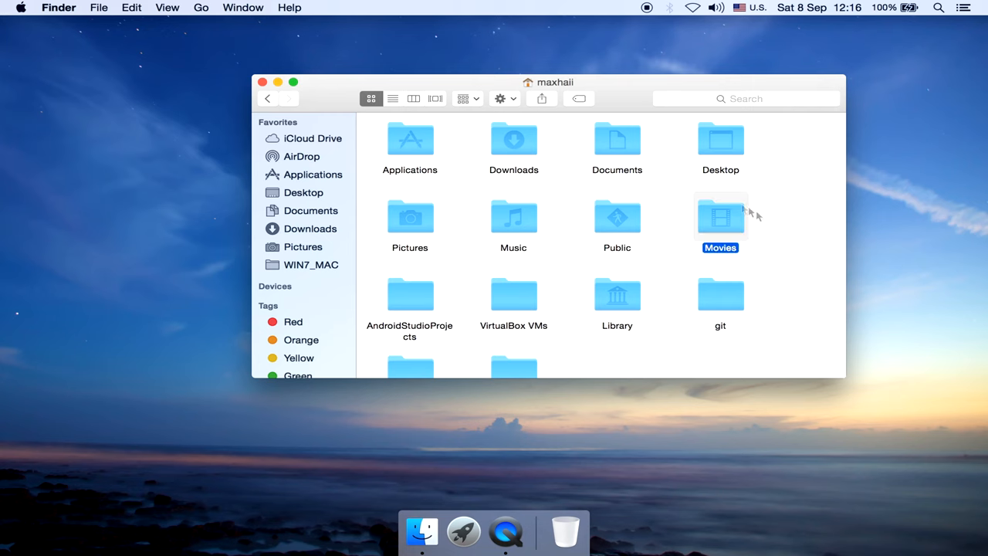
Open Movies, show the iMovie Library package contents and select YTM004_prelaunch.
{"action": "double_click", "coordinate": [720, 216]}
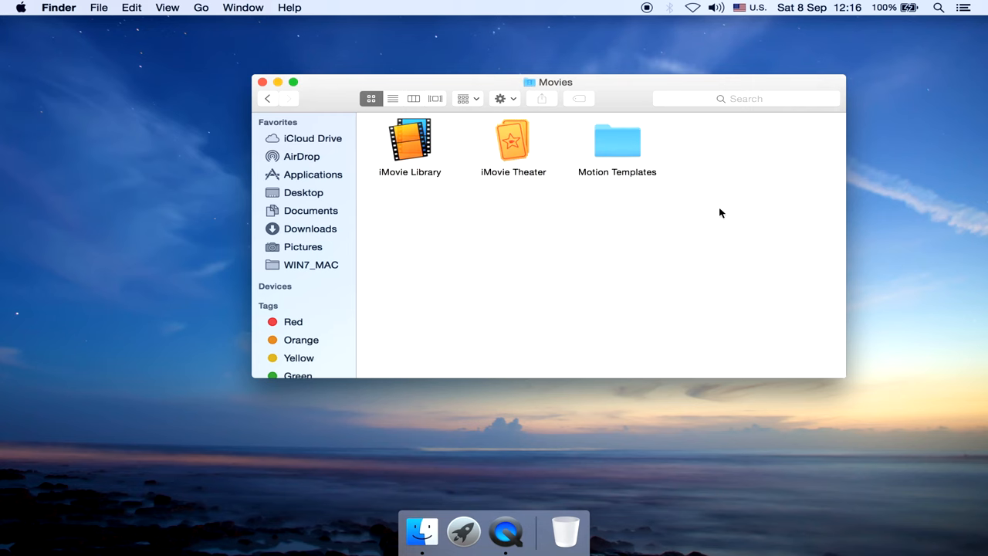
{"action": "left_click", "coordinate": [410, 140]}
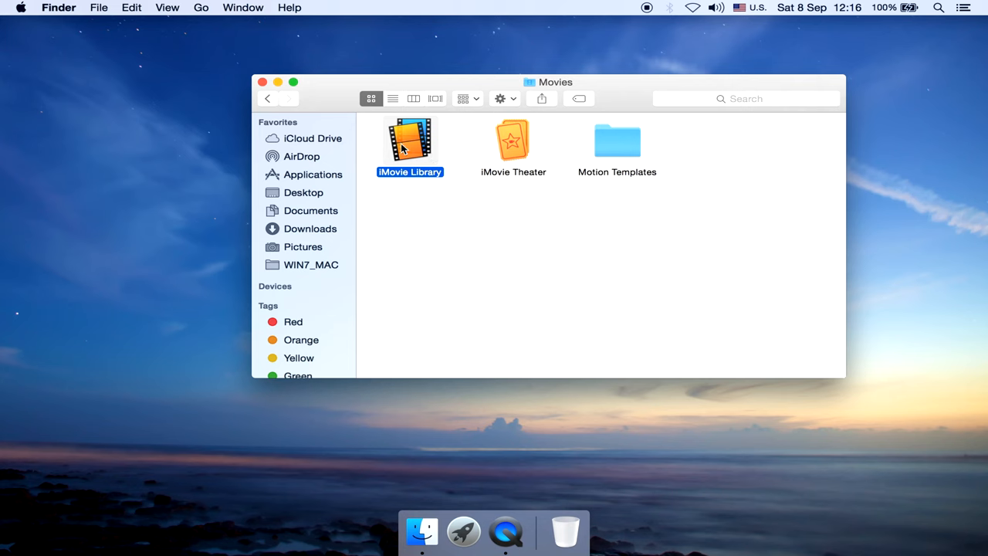
{"action": "right_click", "coordinate": [410, 143]}
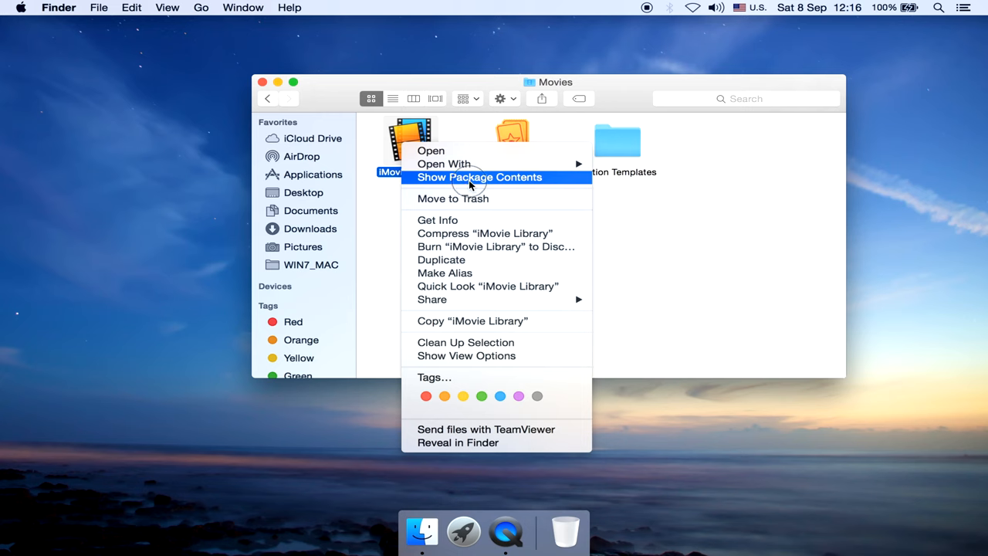
{"action": "left_click", "coordinate": [479, 177]}
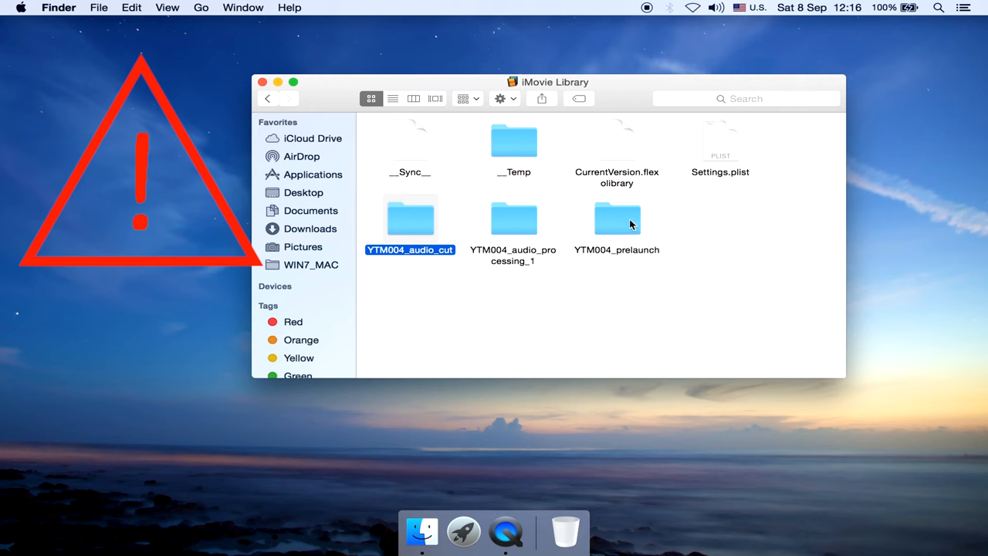
{"action": "left_click", "coordinate": [616, 219]}
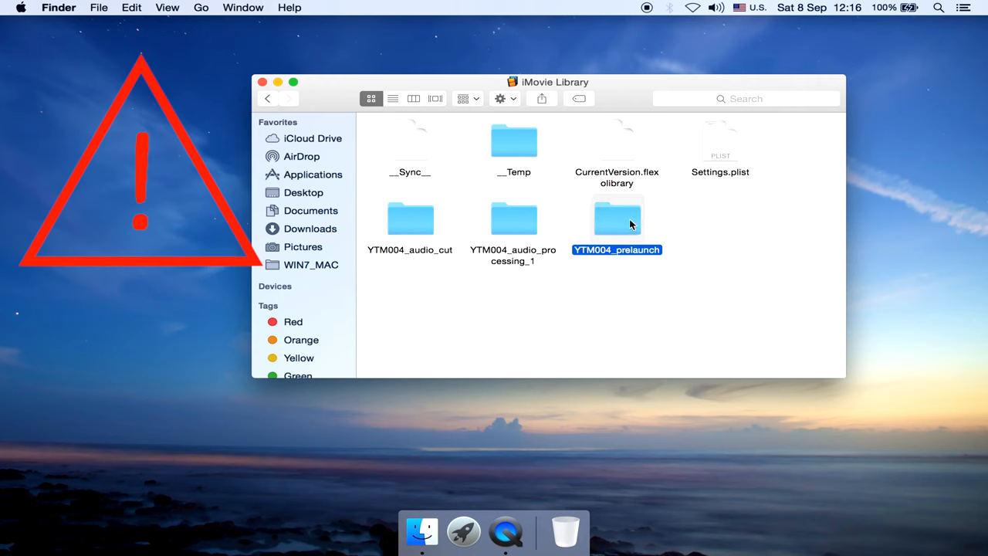
Open YTM004_prelaunch to see Analysis Files, Original Media, Render Files and Shared Items.
{"action": "double_click", "coordinate": [615, 218]}
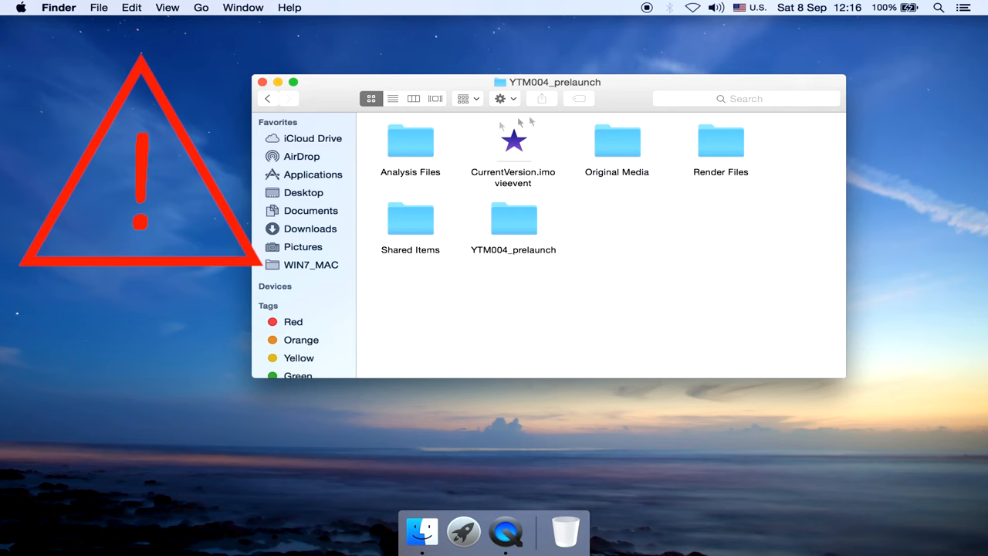
{"action": "mouse_move", "coordinate": [507, 228]}
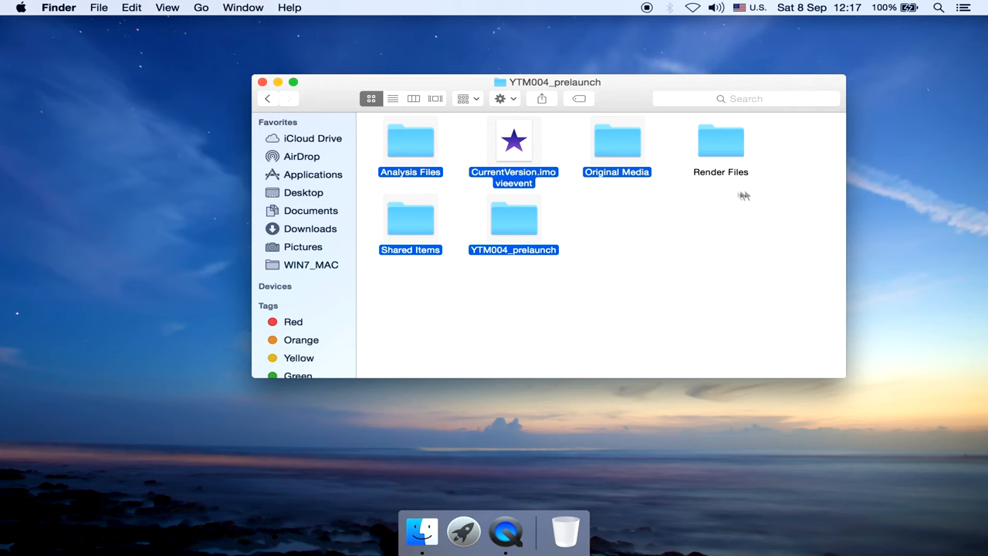
{"action": "mouse_move", "coordinate": [725, 194]}
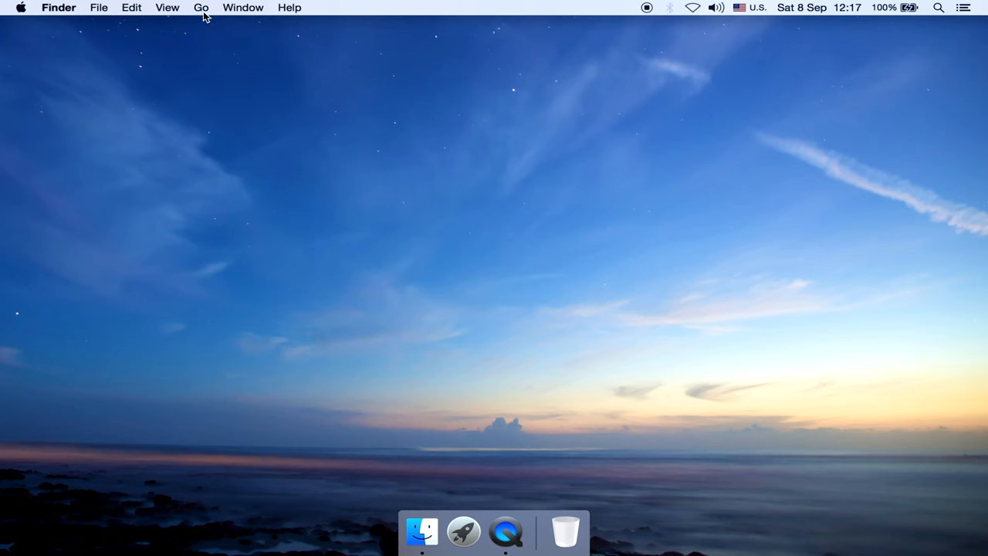
Go back to the Movies folder and select the iMovie Library.
{"action": "left_click", "coordinate": [200, 7]}
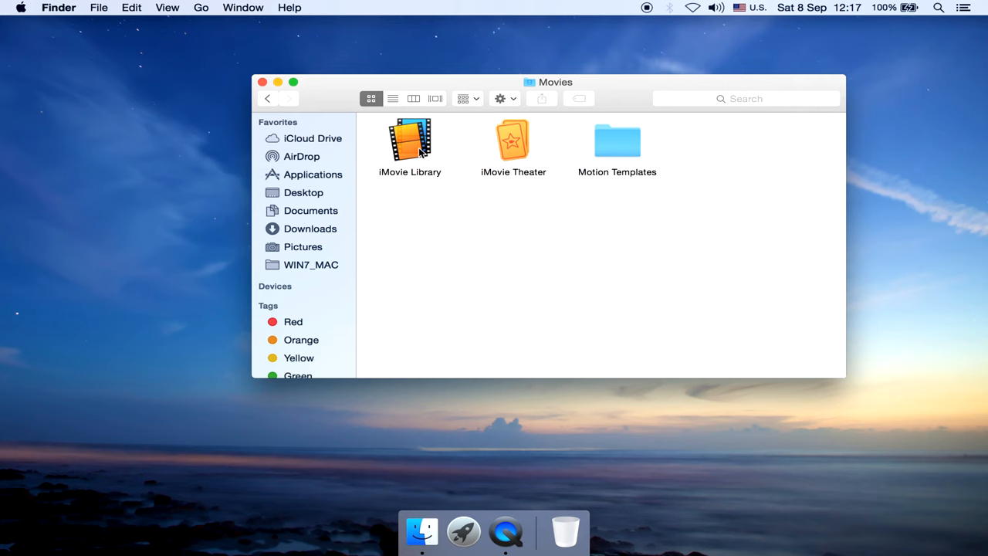
{"action": "left_click", "coordinate": [410, 141]}
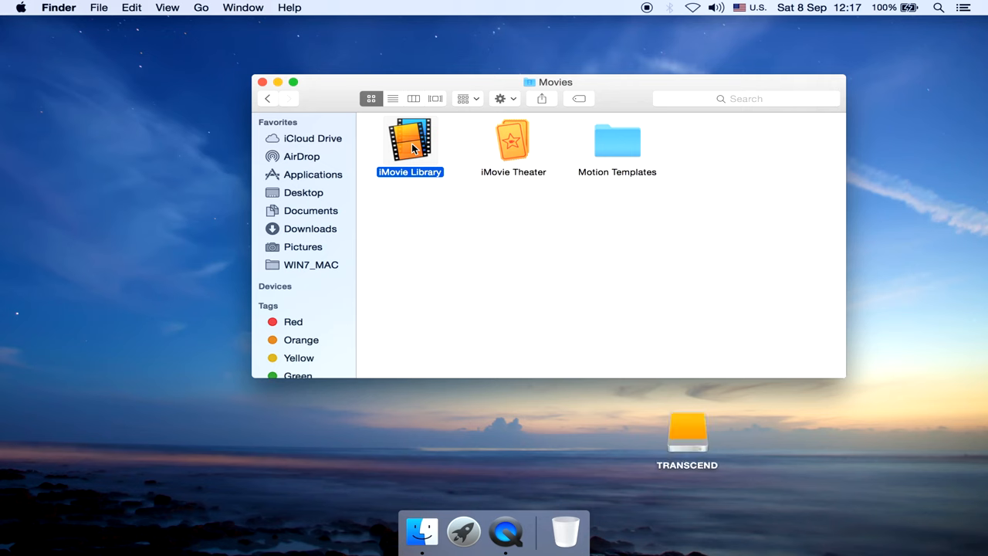
{"action": "mouse_move", "coordinate": [652, 421]}
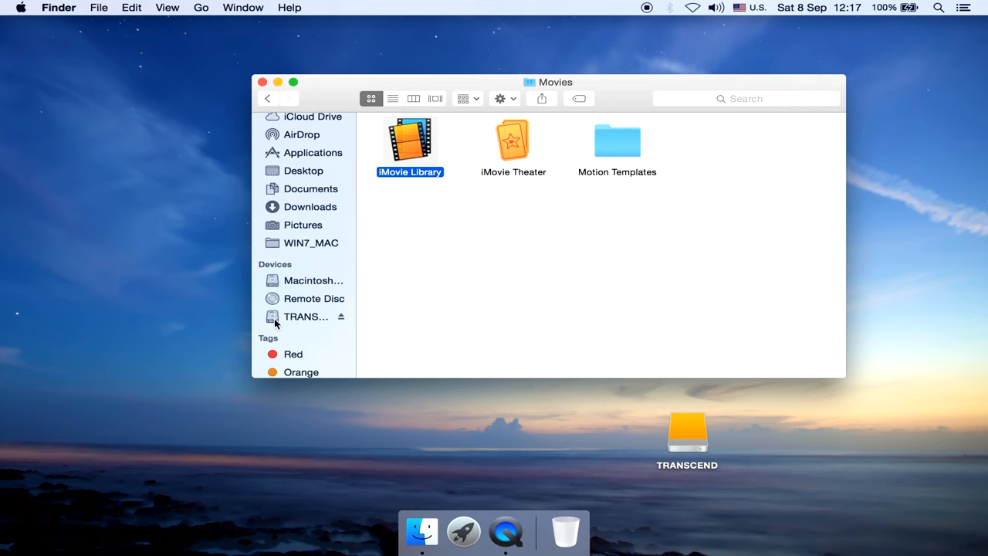
Open a second Finder window on TRANSCEND and try dragging the iMovie Library onto it.
{"action": "left_click", "coordinate": [306, 316]}
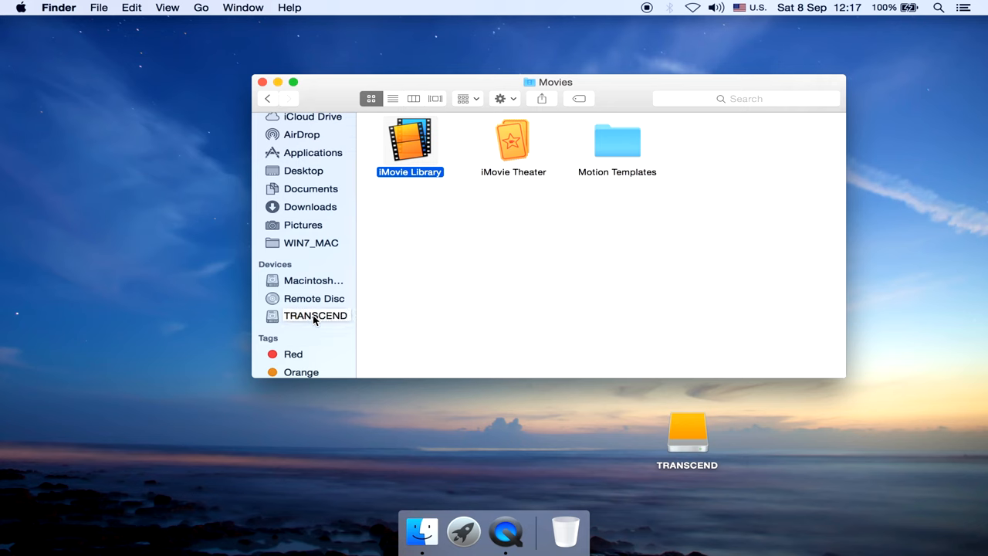
{"action": "key", "text": "cmd+n"}
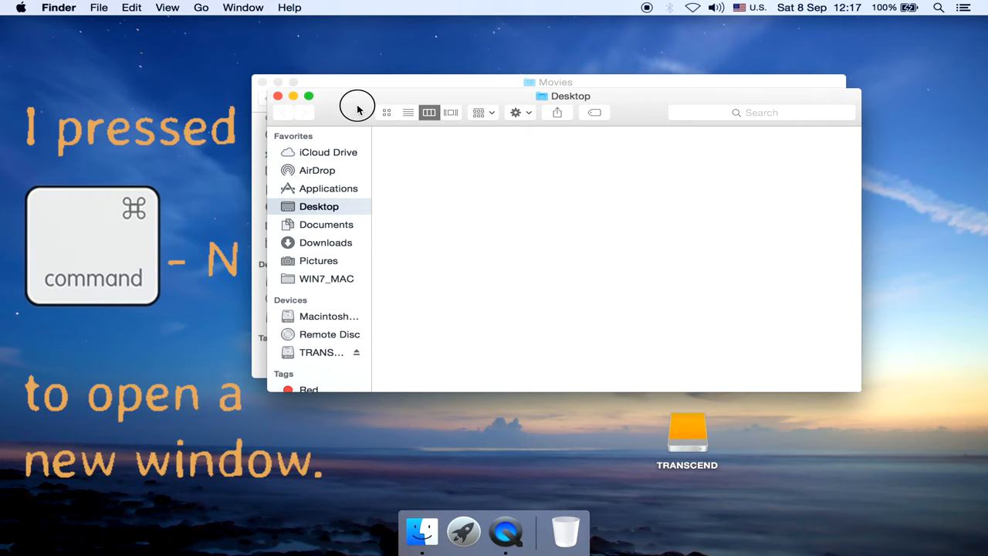
{"action": "key", "text": "cmd+n"}
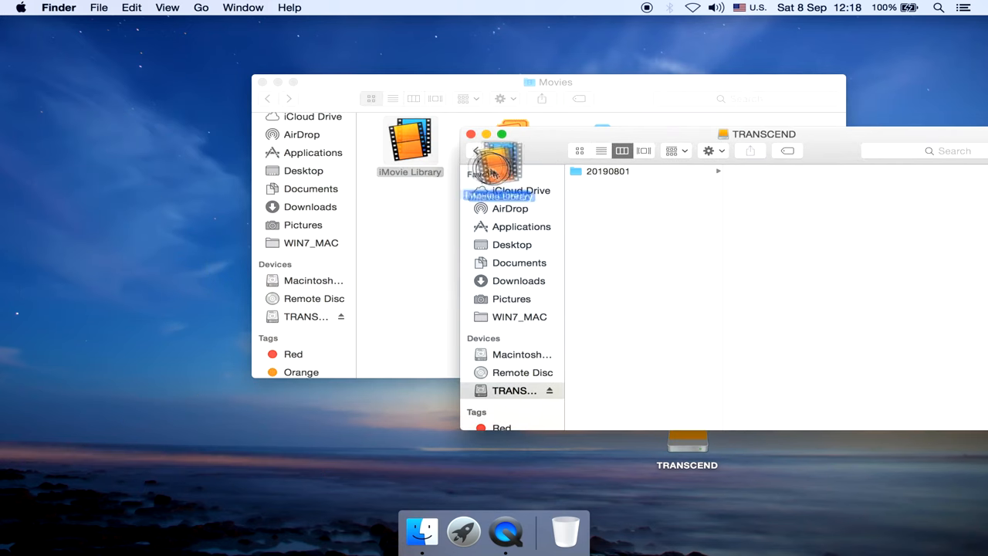
{"action": "left_click_drag", "start_coordinate": [410, 143], "coordinate": [648, 247]}
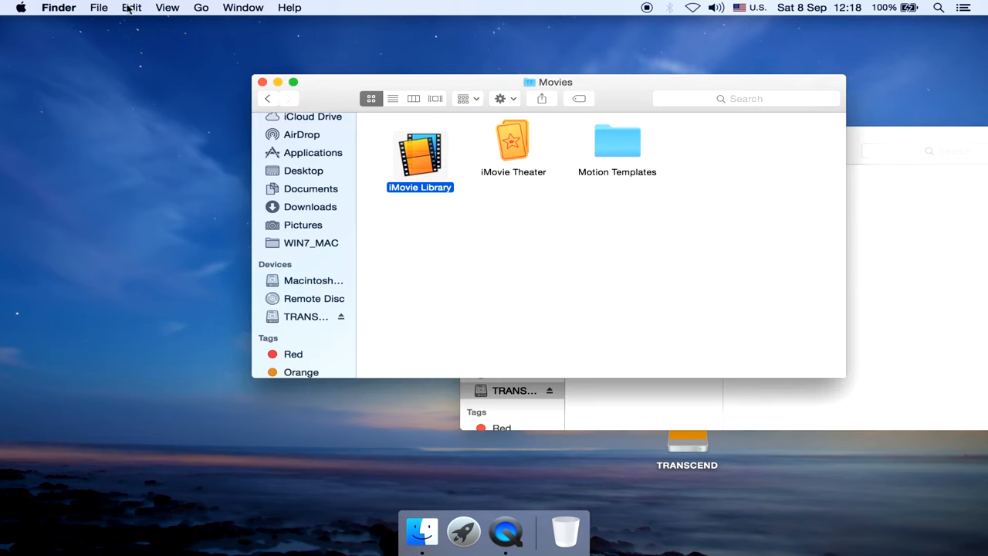
Copy the iMovie Library from Movies and paste it onto the TRANSCEND drive.
{"action": "left_click", "coordinate": [131, 7]}
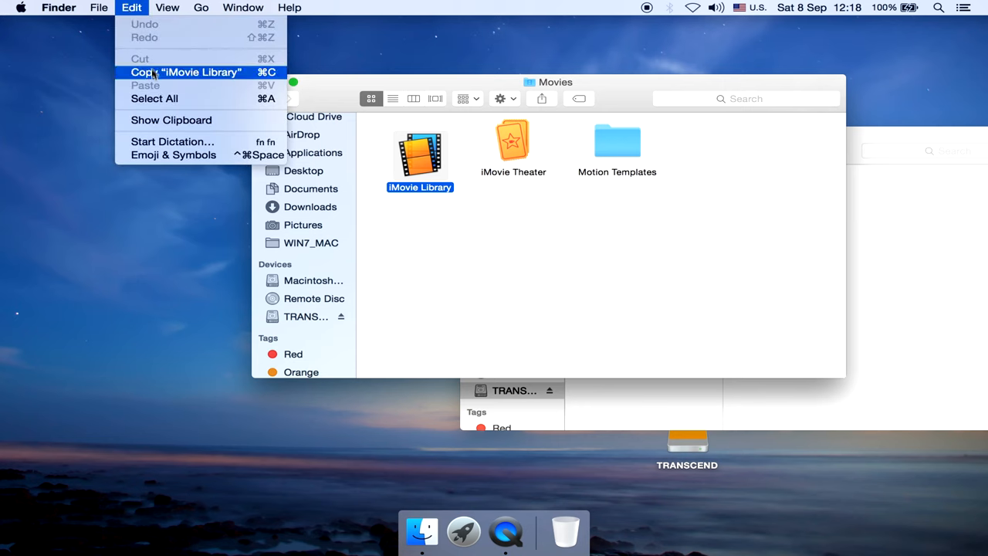
{"action": "left_click", "coordinate": [186, 72]}
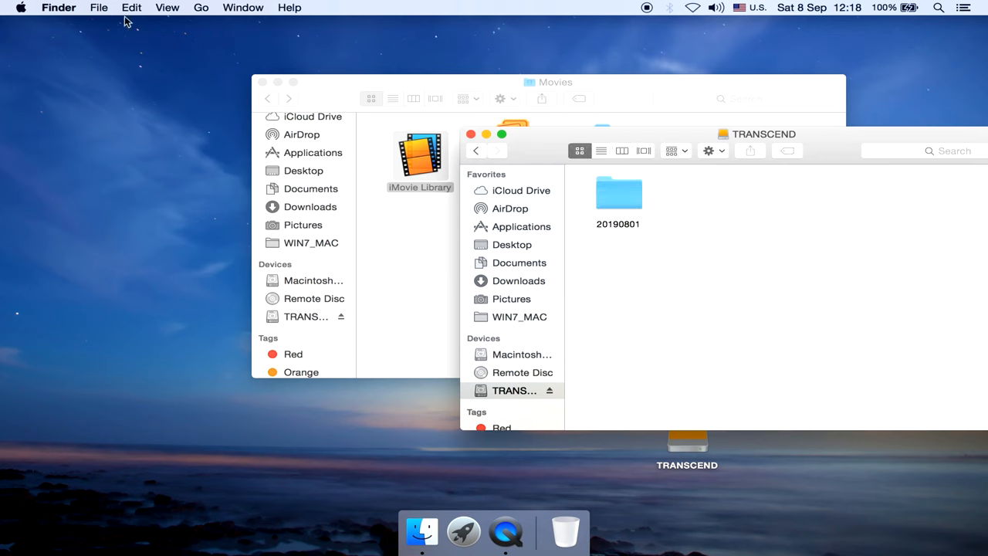
{"action": "left_click", "coordinate": [131, 8]}
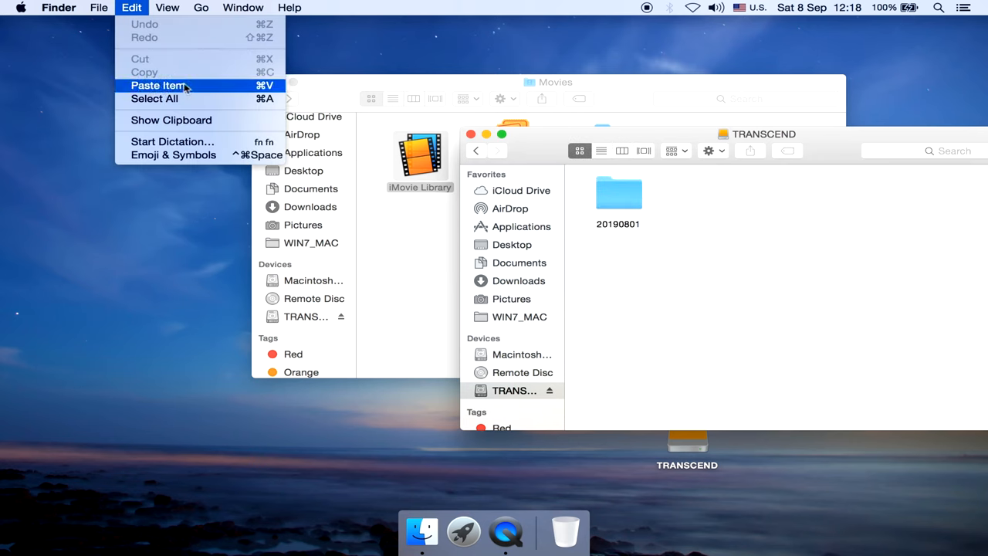
{"action": "left_click", "coordinate": [158, 85]}
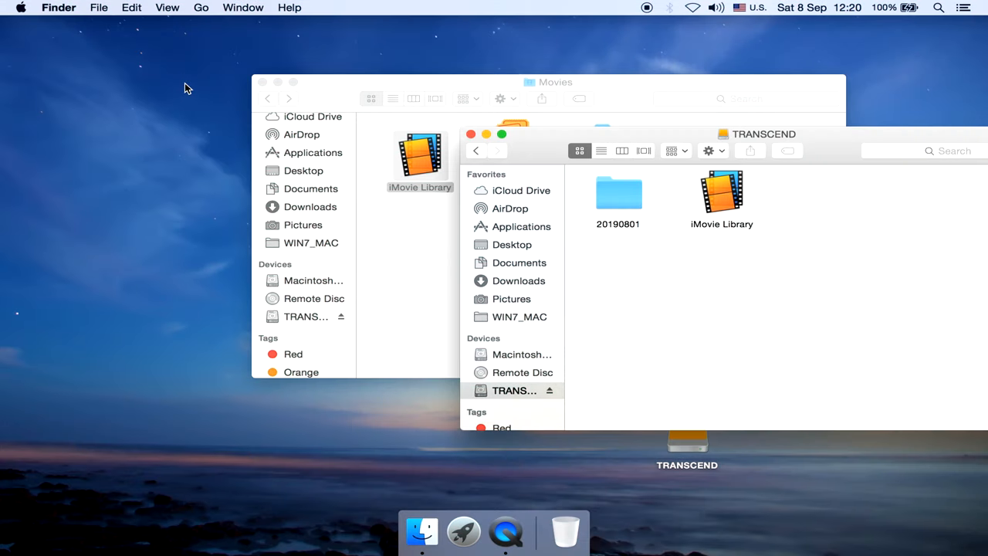
{"action": "mouse_move", "coordinate": [708, 172]}
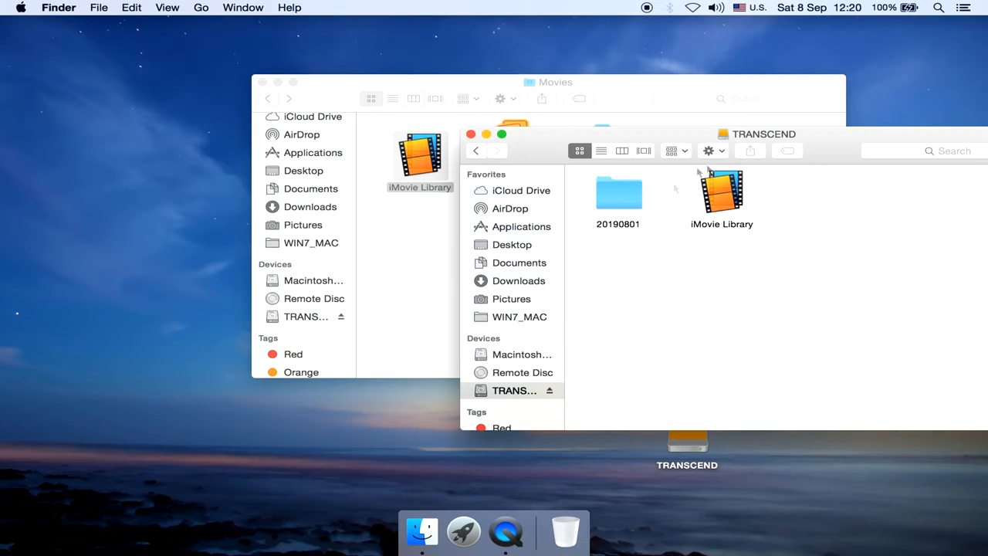
{"action": "left_click", "coordinate": [721, 193]}
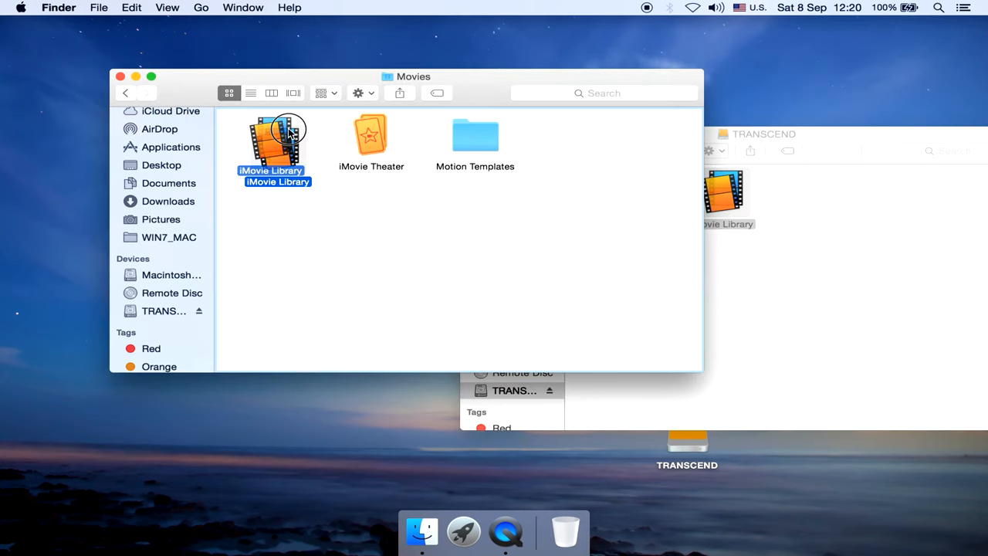
{"action": "mouse_move", "coordinate": [463, 531]}
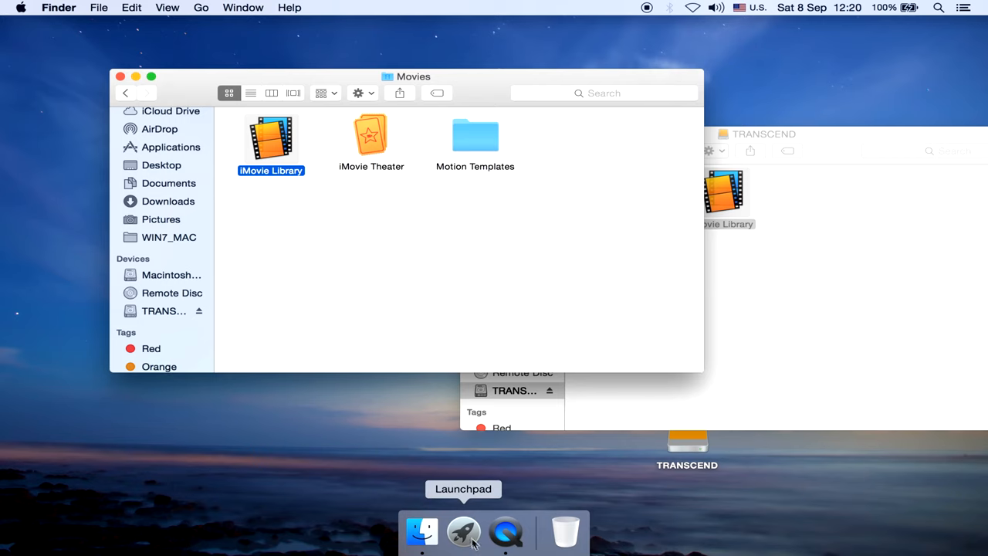
{"action": "left_click", "coordinate": [463, 531]}
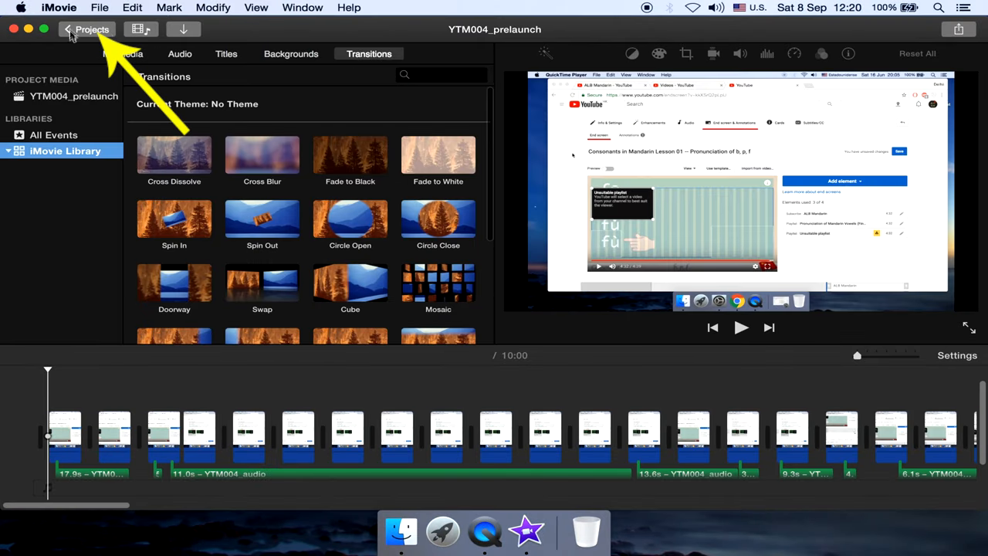
Delete the YTM004_prelaunch, YTM004_audio_cut and YTM004_audio_processing_1 projects.
{"action": "left_click", "coordinate": [85, 29]}
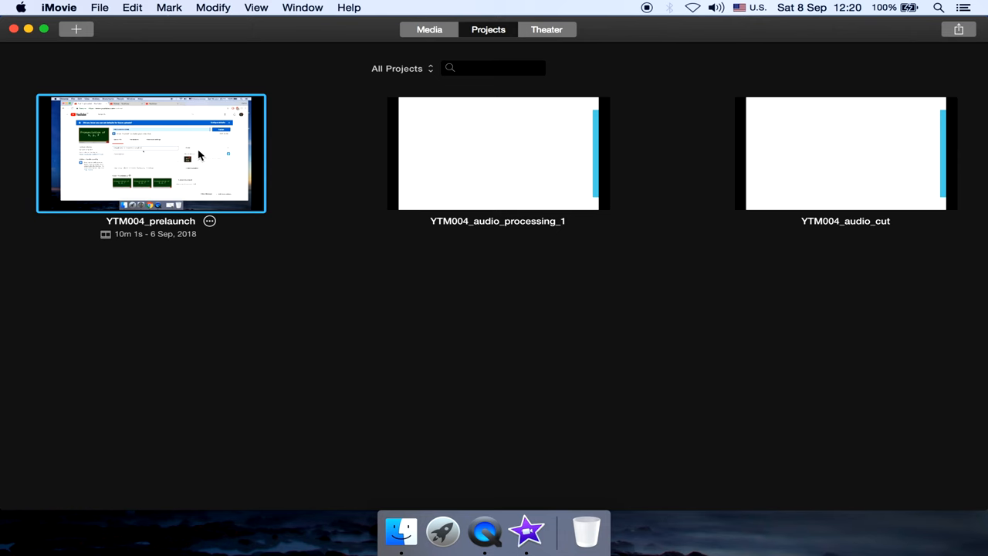
{"action": "right_click", "coordinate": [199, 154]}
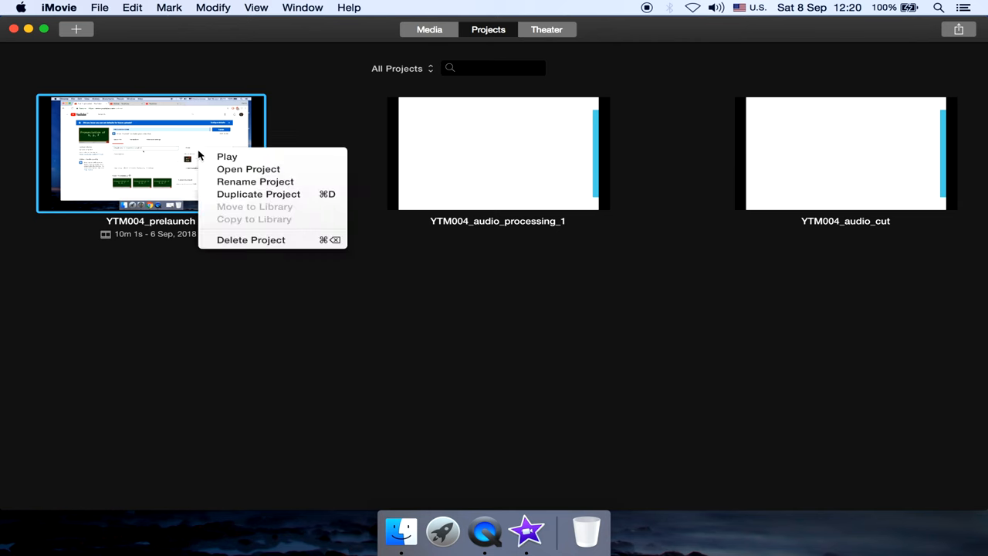
{"action": "mouse_move", "coordinate": [247, 239]}
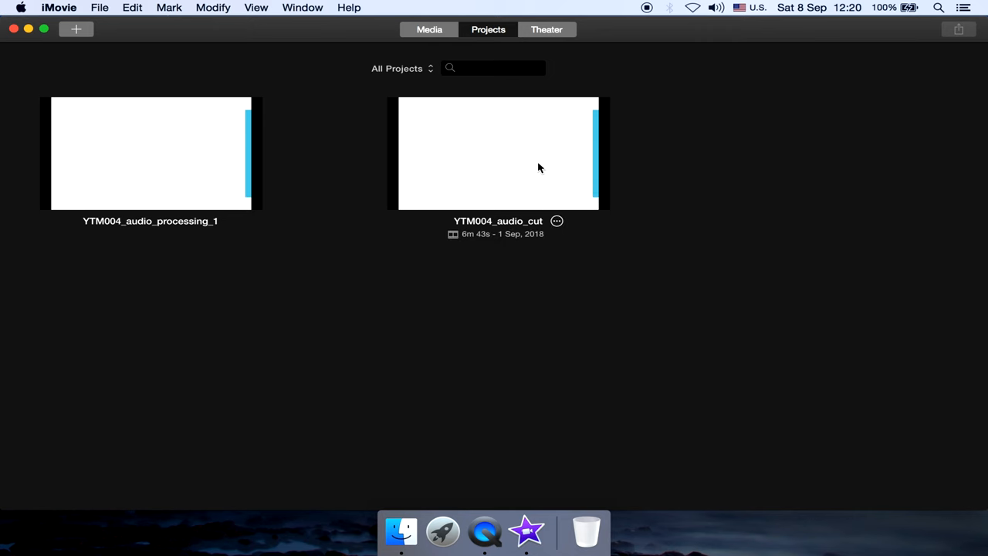
{"action": "right_click", "coordinate": [498, 152]}
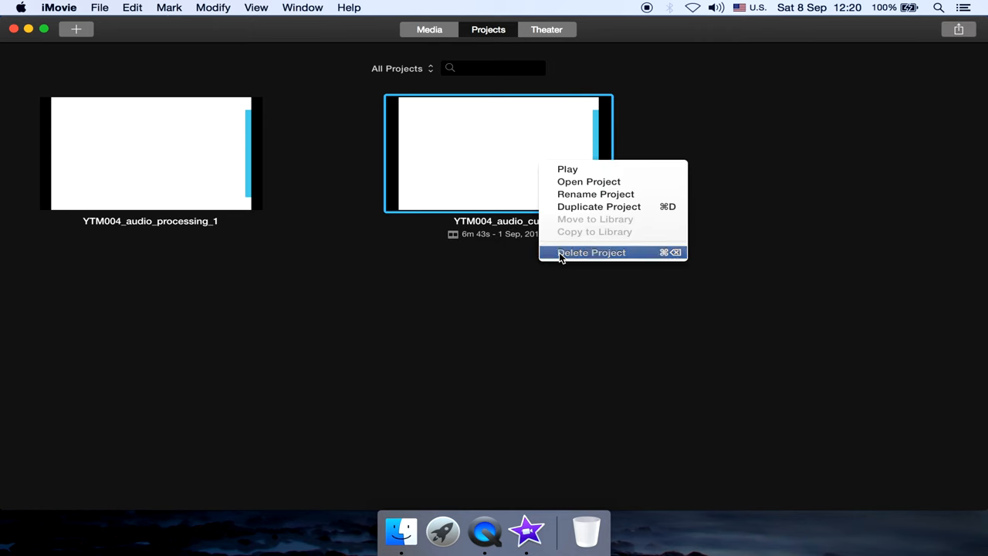
{"action": "left_click", "coordinate": [591, 252]}
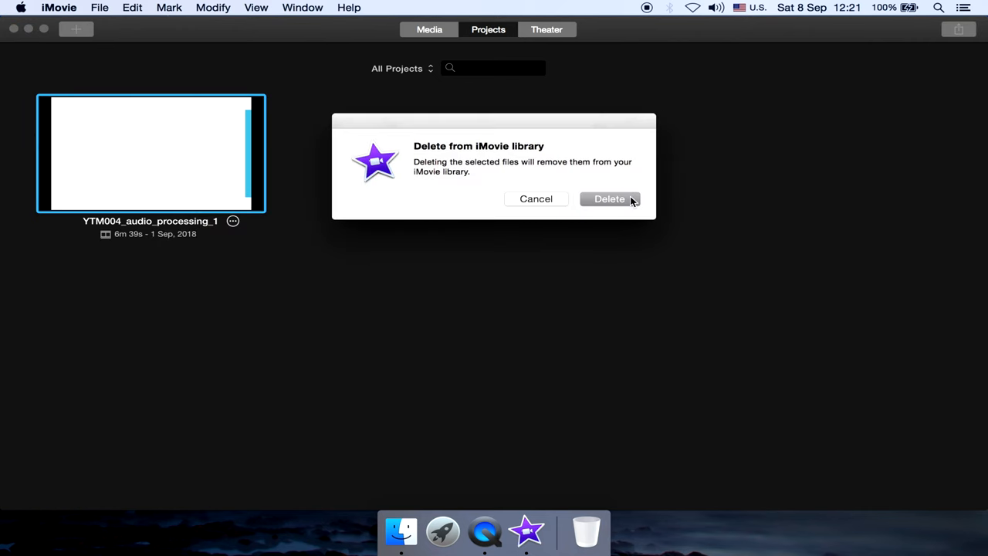
{"action": "left_click", "coordinate": [609, 199]}
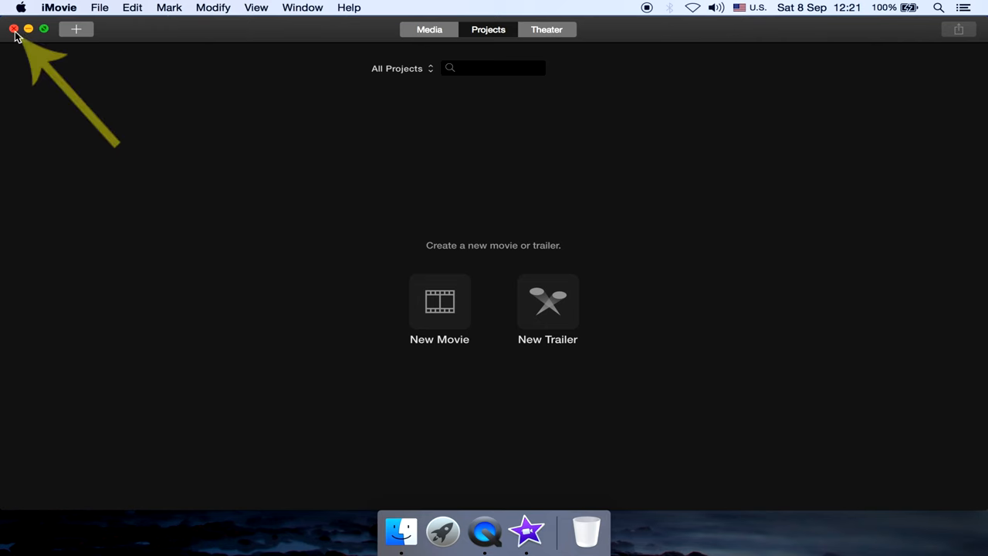
Quit iMovie and use Get Info to confirm the local iMovie Library is 90 KB.
{"action": "left_click", "coordinate": [13, 28]}
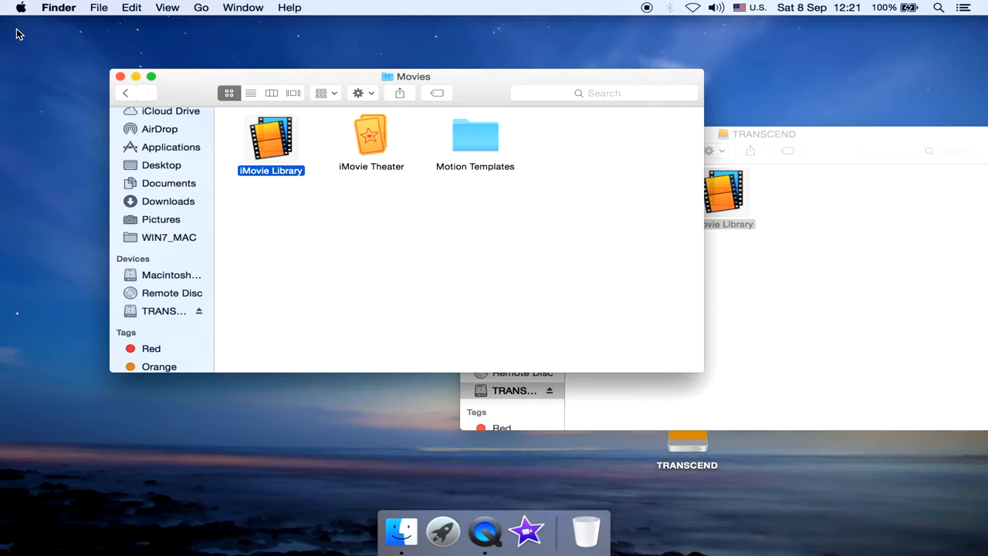
{"action": "left_click", "coordinate": [285, 217]}
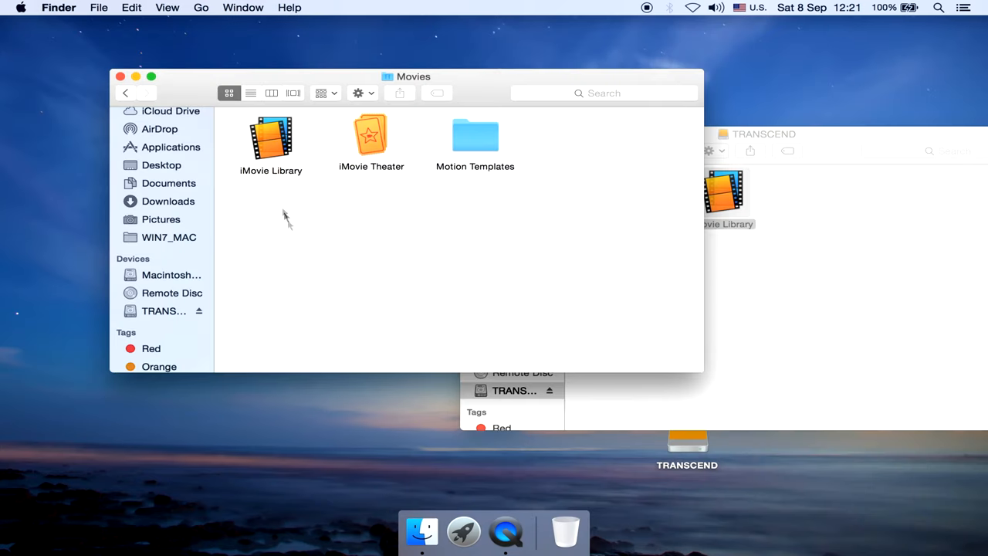
{"action": "left_click", "coordinate": [271, 139]}
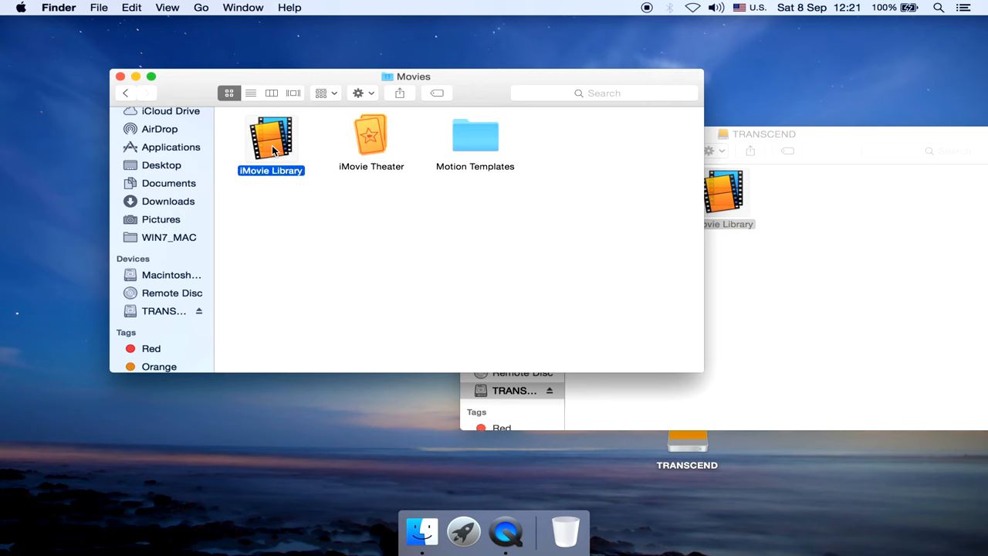
{"action": "right_click", "coordinate": [270, 143]}
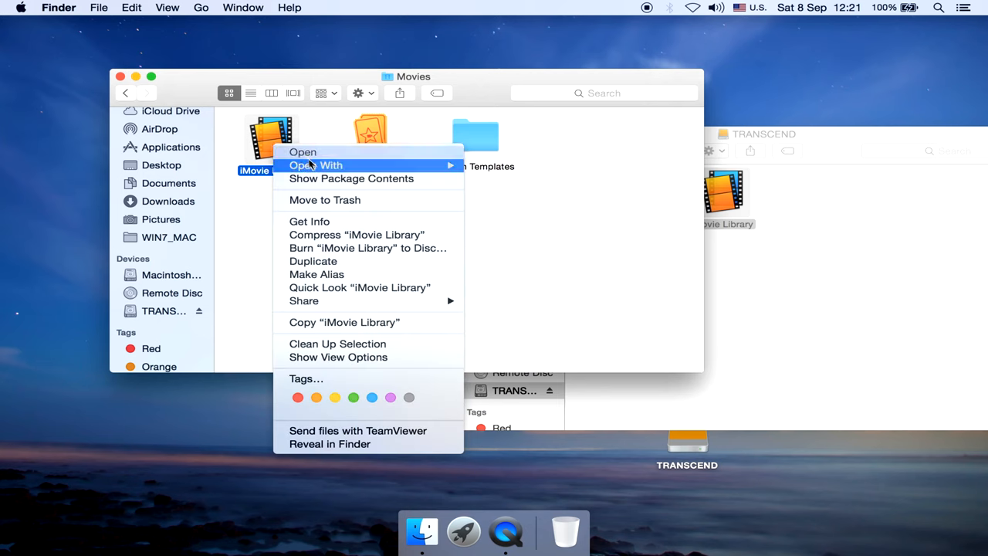
{"action": "mouse_move", "coordinate": [308, 221]}
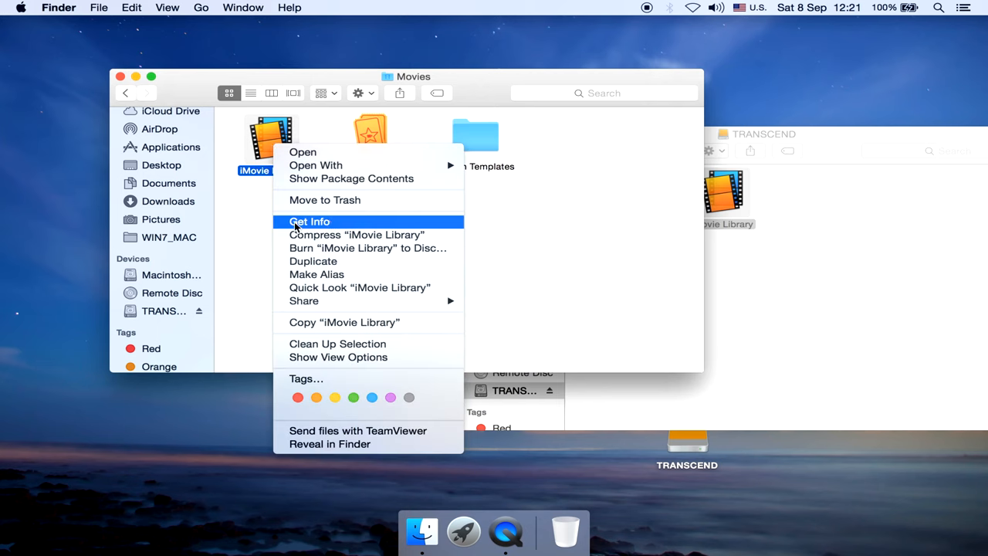
{"action": "left_click", "coordinate": [309, 222]}
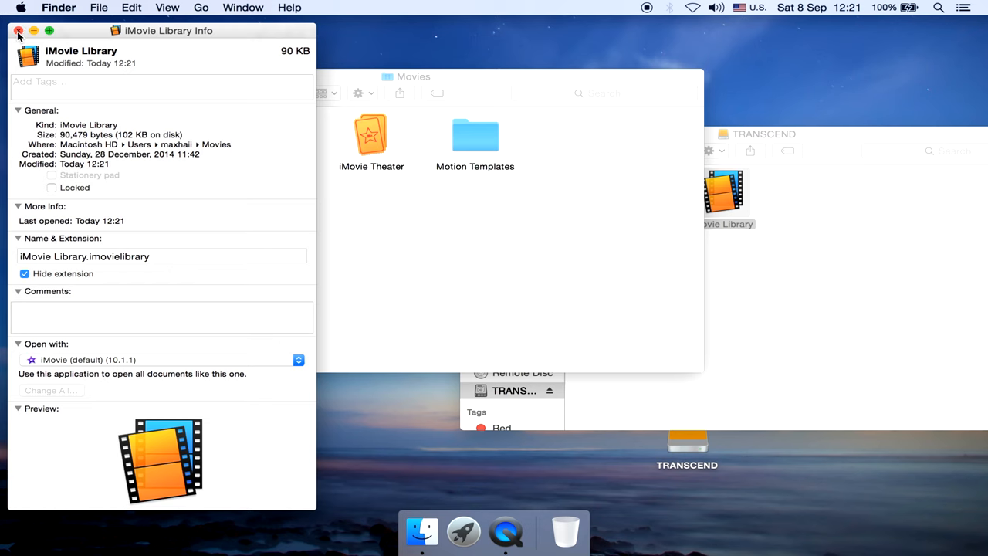
{"action": "left_click", "coordinate": [18, 31]}
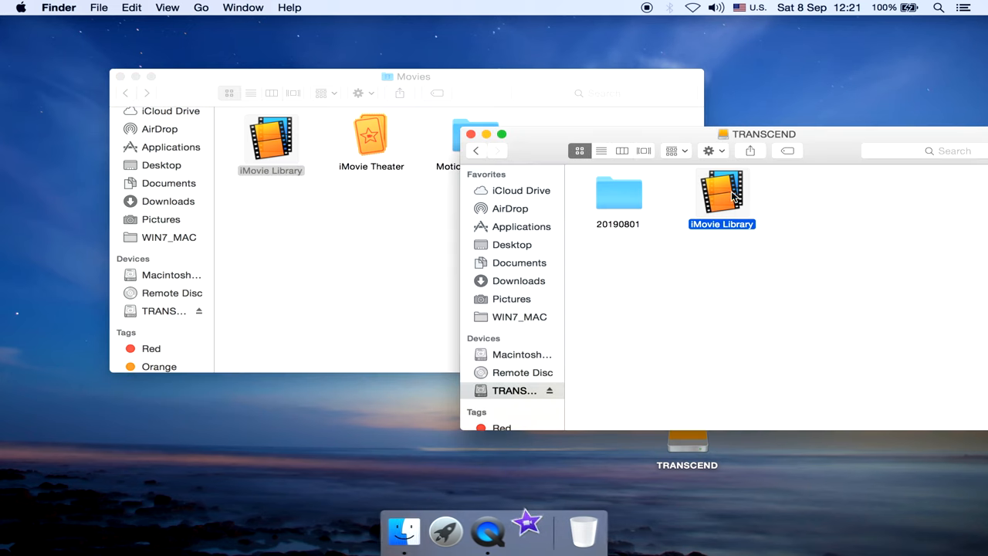
Open the TRANSCEND iMovie Library and play the YTM004_prelaunch and YTM004_audio_cut timelines.
{"action": "double_click", "coordinate": [720, 193]}
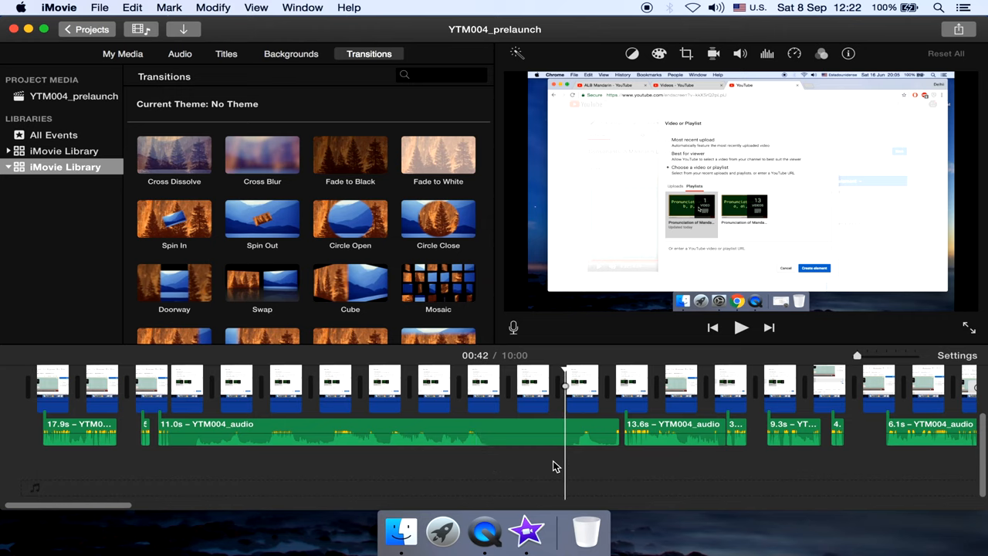
{"action": "left_click", "coordinate": [741, 327]}
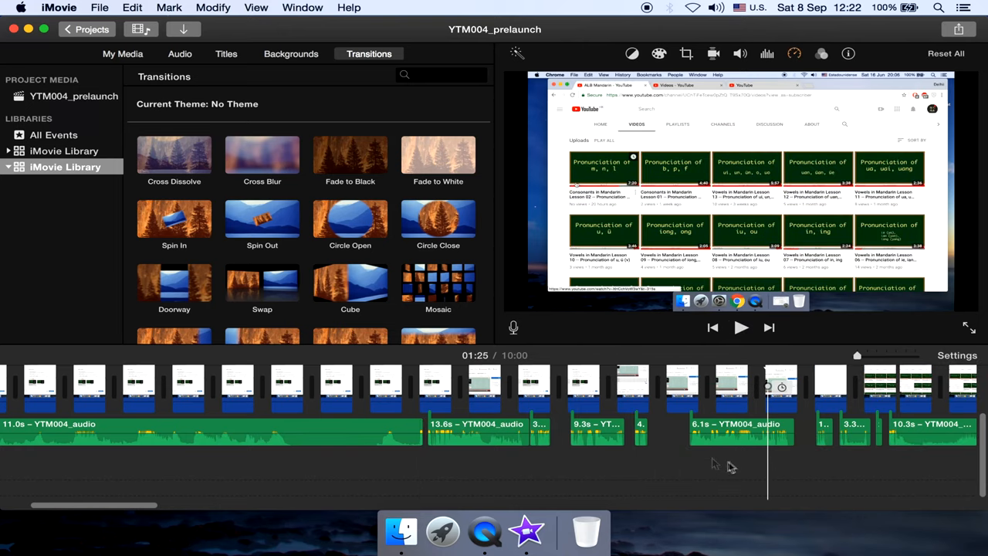
{"action": "left_click", "coordinate": [86, 29]}
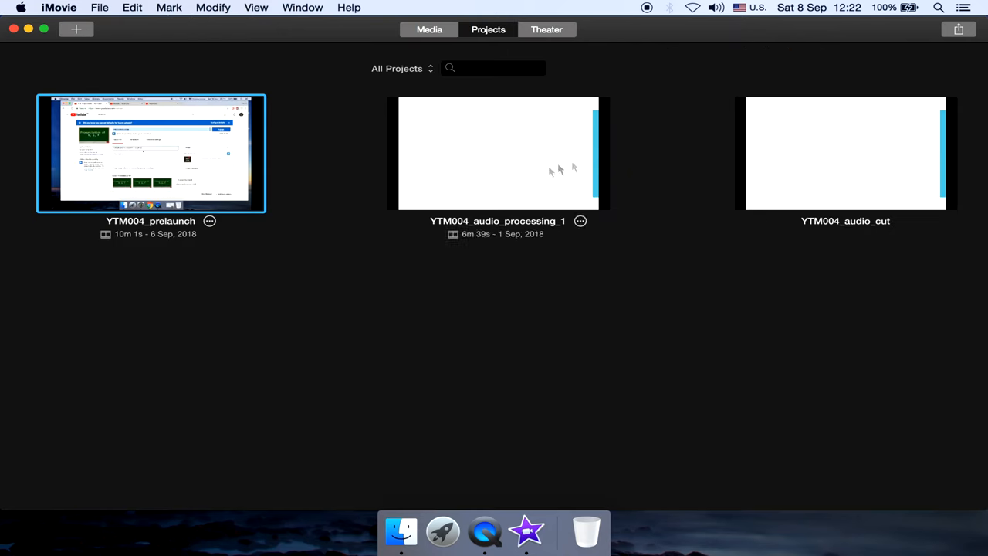
{"action": "double_click", "coordinate": [845, 152]}
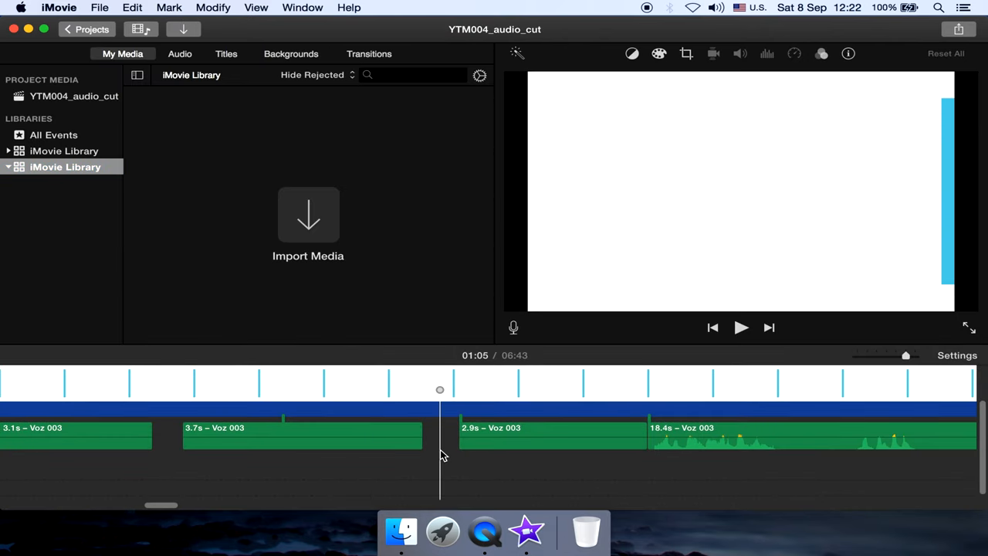
{"action": "left_click", "coordinate": [741, 328]}
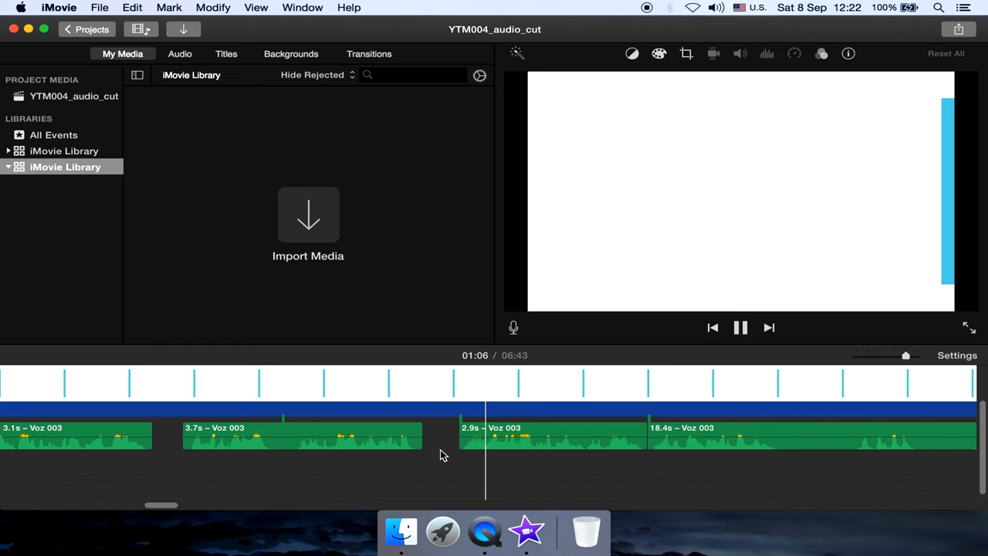
{"action": "left_click", "coordinate": [740, 327]}
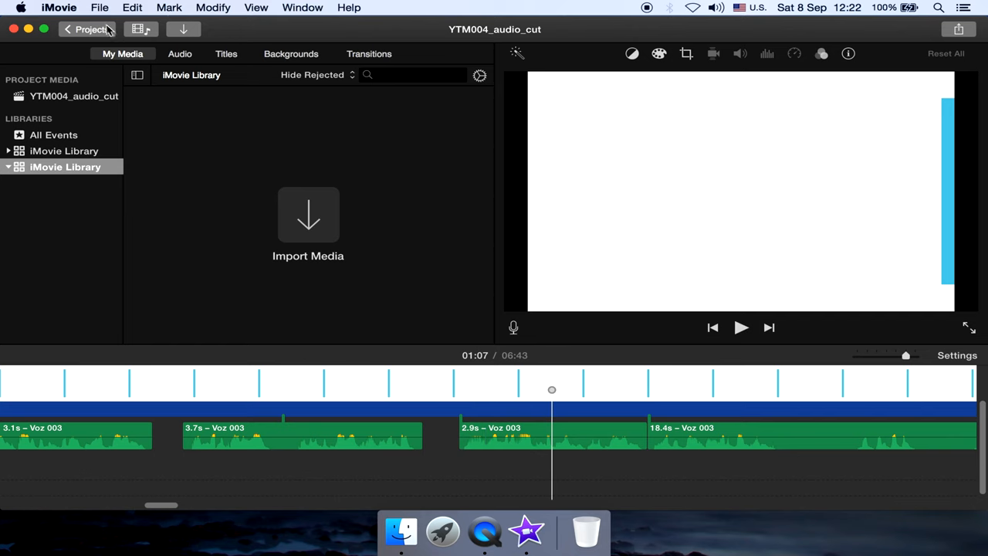
{"action": "left_click", "coordinate": [86, 30]}
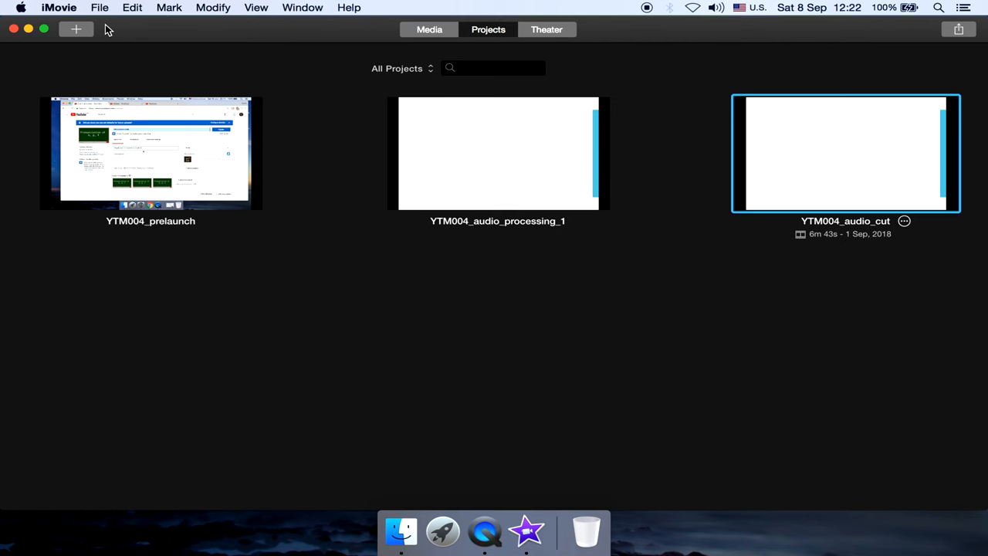
{"action": "mouse_move", "coordinate": [233, 63]}
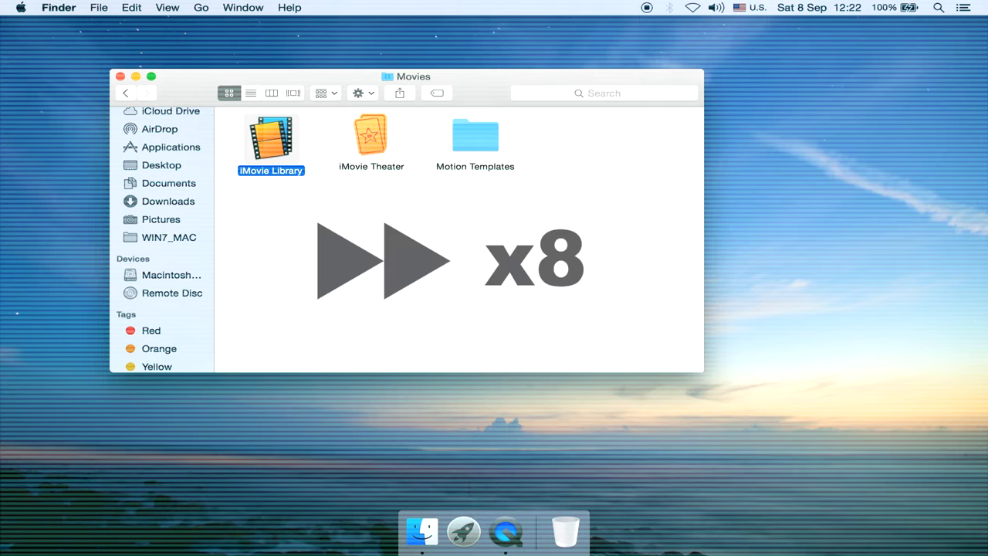
{"action": "mouse_move", "coordinate": [463, 531]}
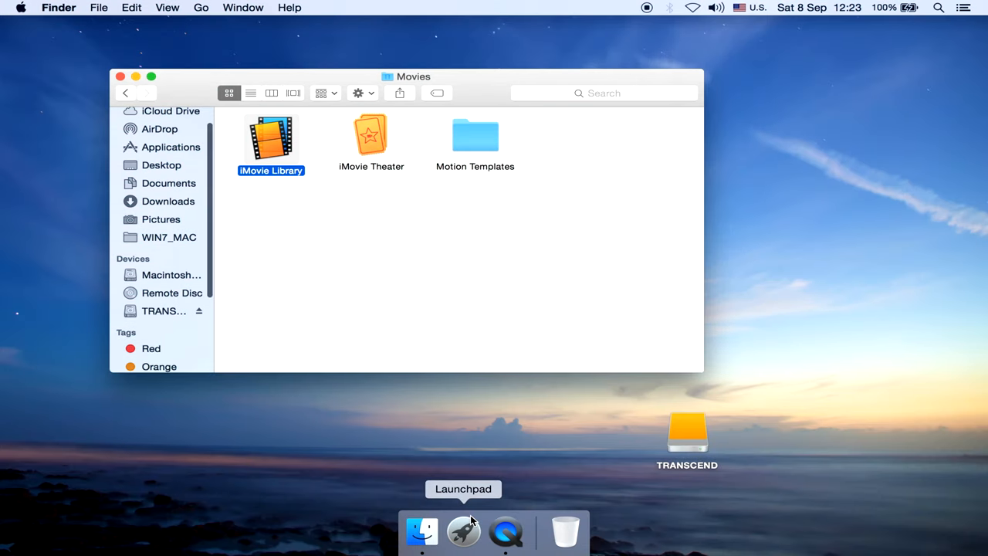
Open the iMovie Library on the TRANSCEND drive via its right-click Open command.
{"action": "left_click", "coordinate": [162, 310]}
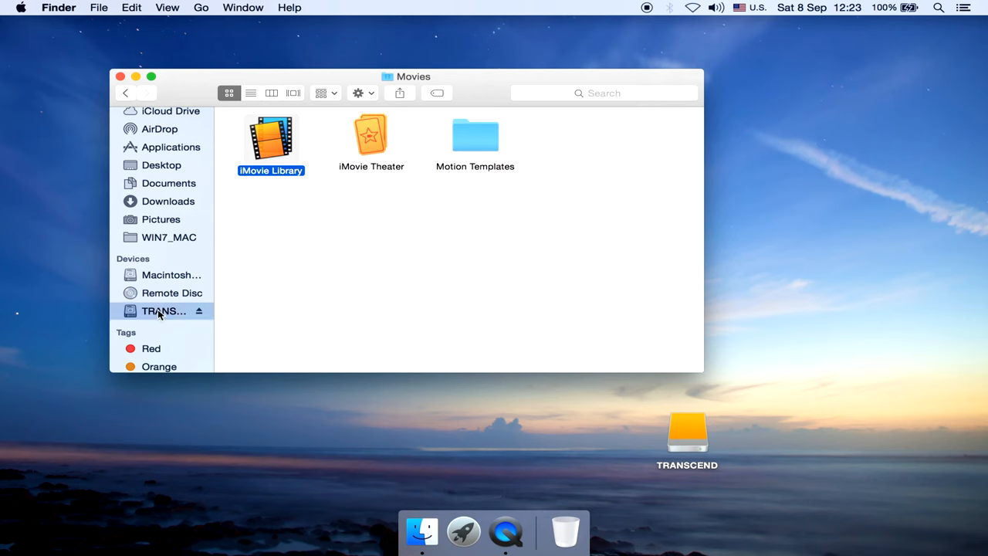
{"action": "left_click", "coordinate": [163, 310]}
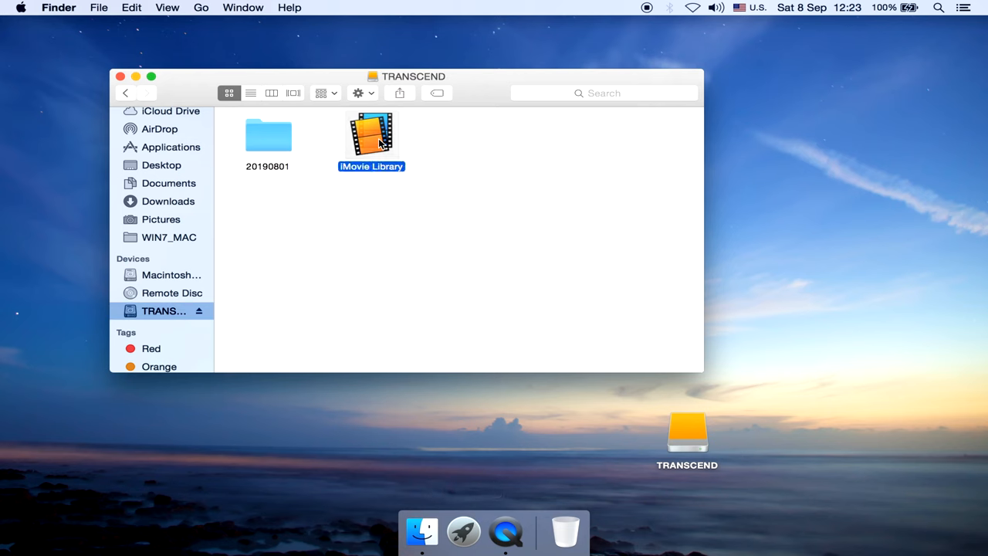
{"action": "right_click", "coordinate": [371, 139]}
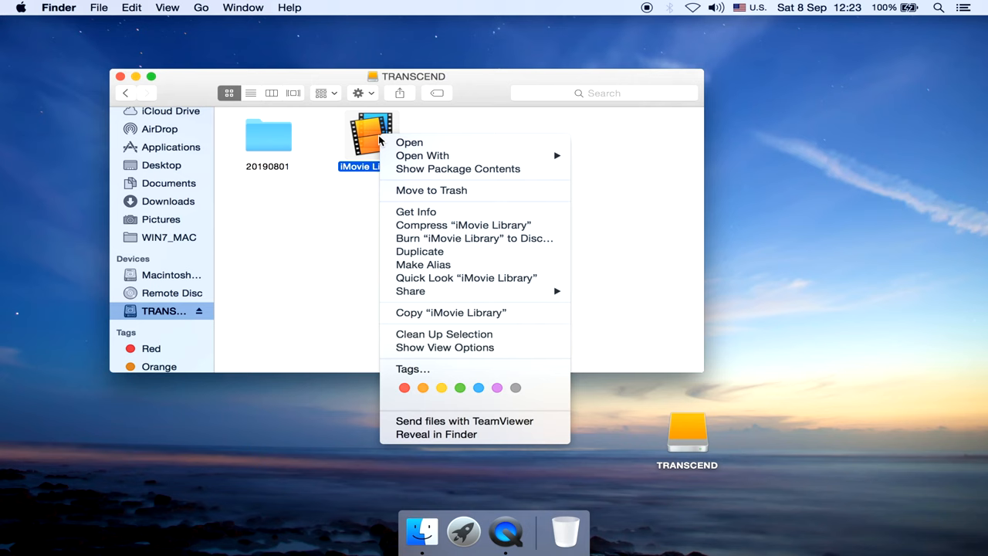
{"action": "left_click", "coordinate": [416, 211]}
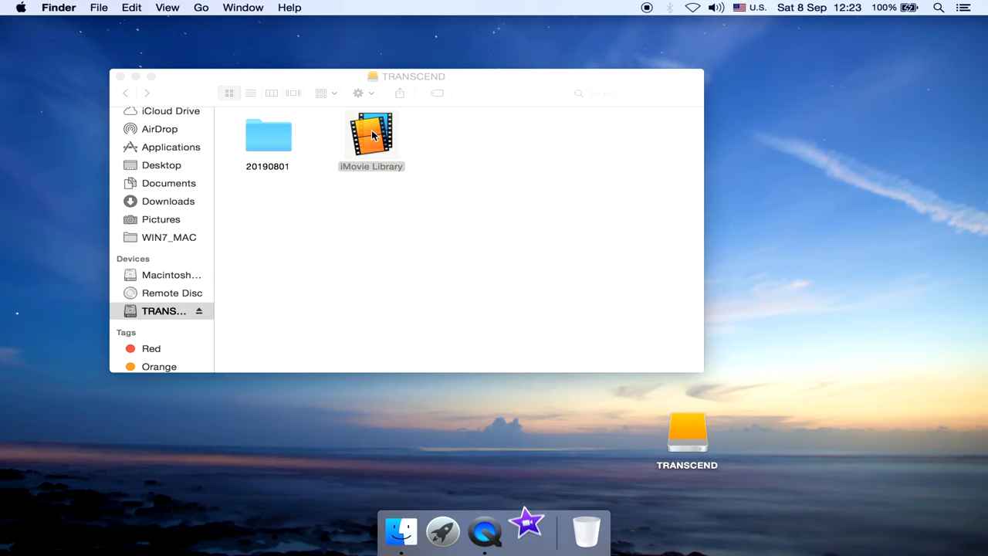
Load the TRANSCEND library, confirm its three YTM004 projects, and return to Finder.
{"action": "double_click", "coordinate": [371, 135]}
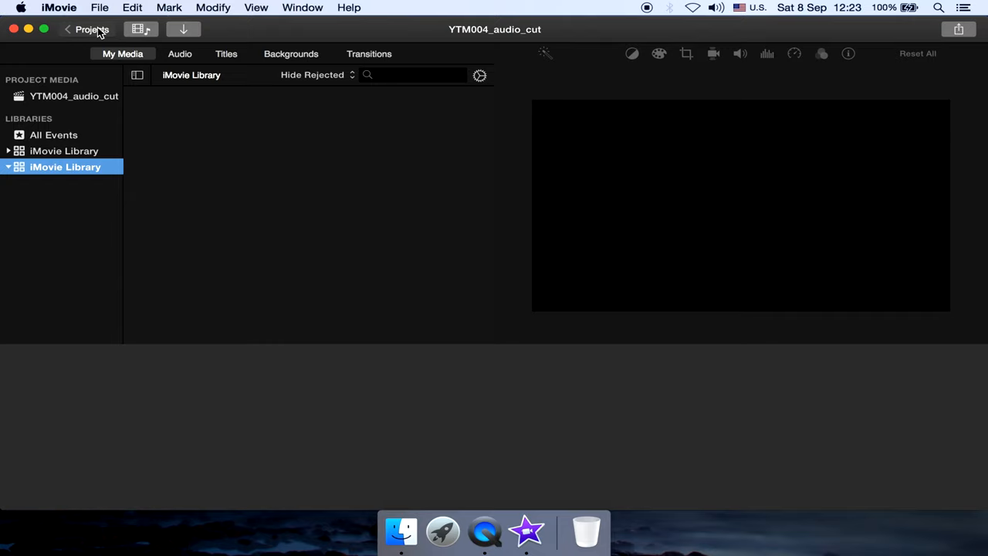
{"action": "left_click", "coordinate": [87, 29]}
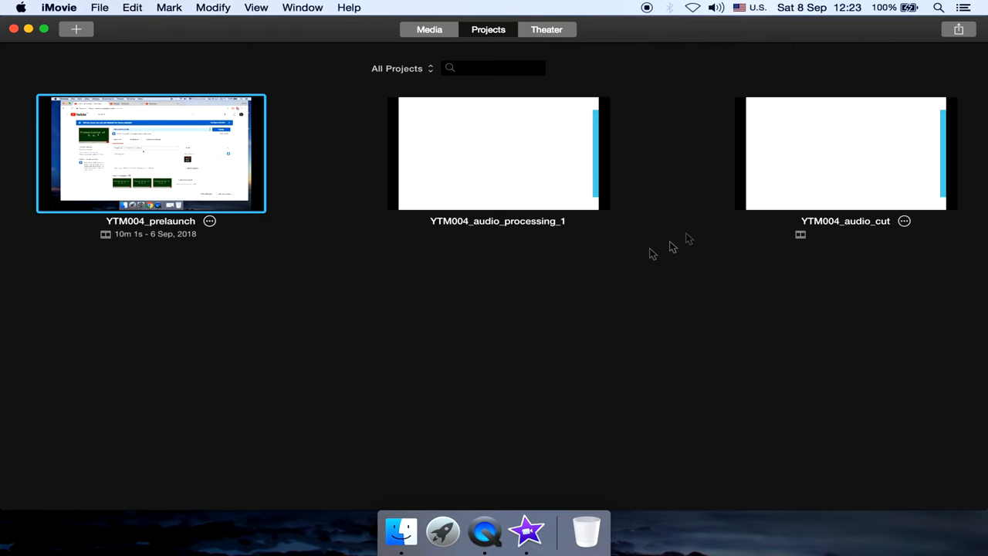
{"action": "left_click", "coordinate": [400, 531]}
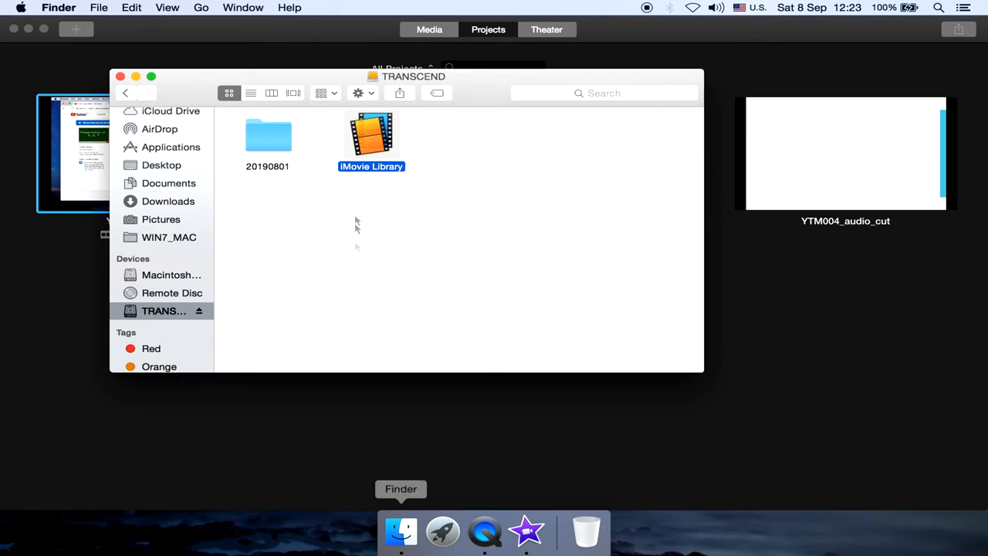
{"action": "mouse_move", "coordinate": [388, 178]}
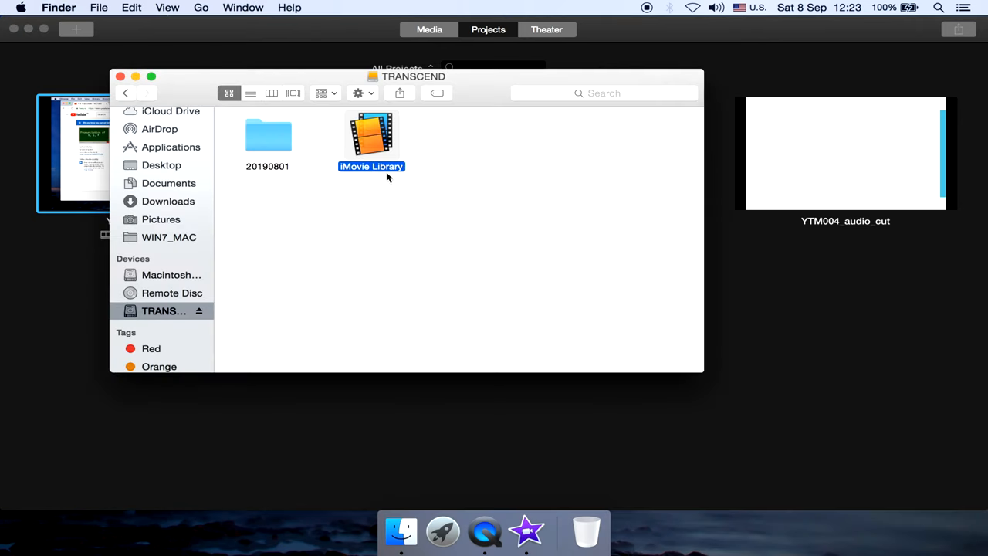